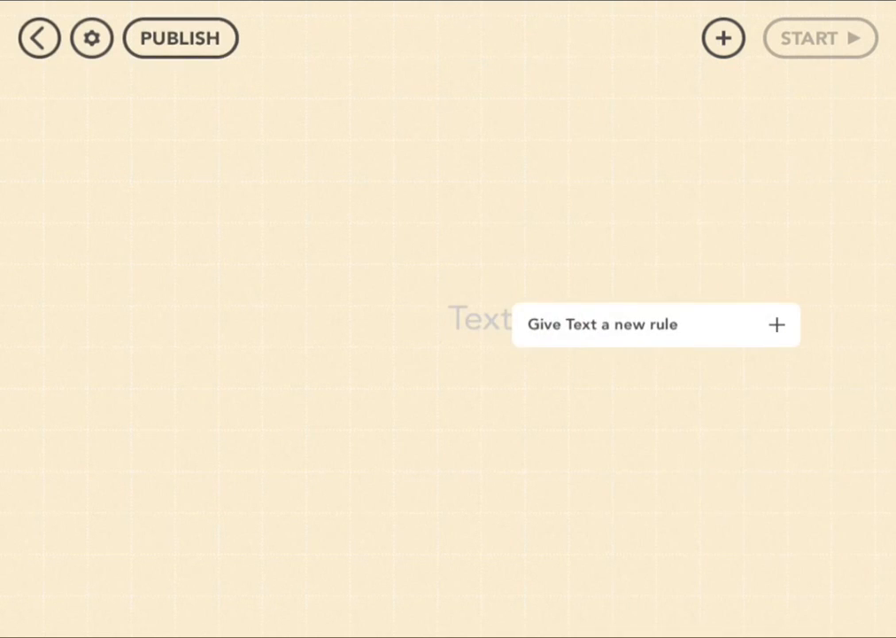
Rename the plain Text object to the rocket emoji.
click(776, 324)
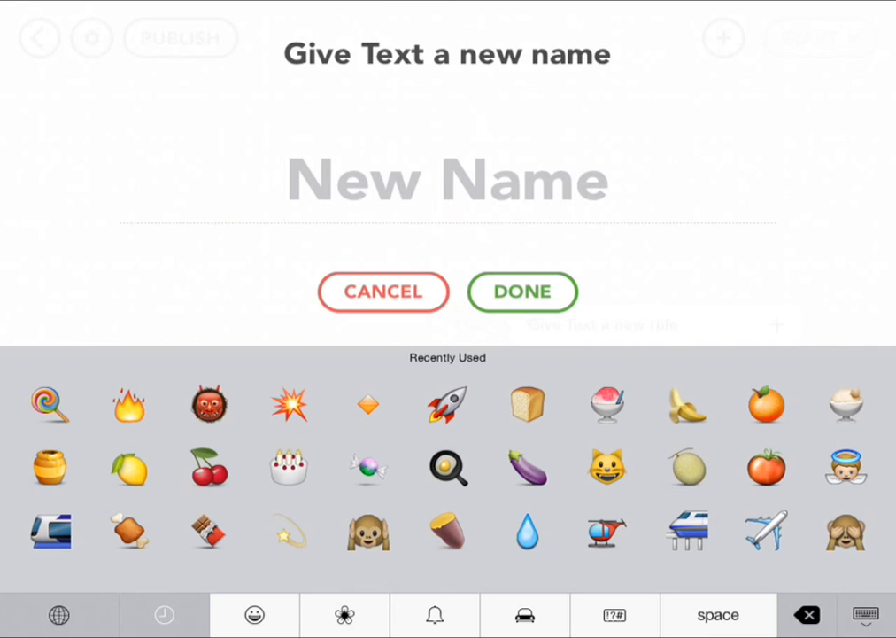
click(448, 405)
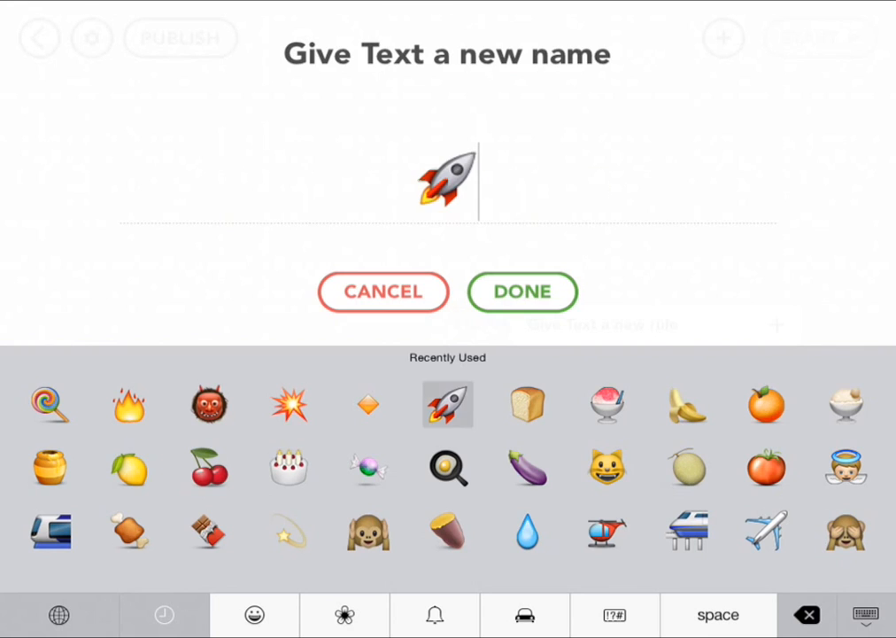
click(522, 291)
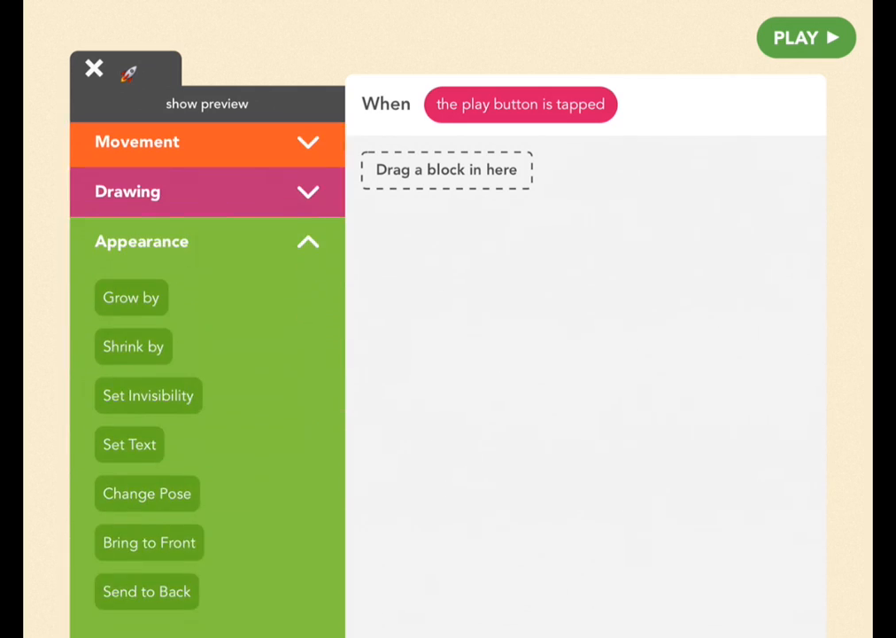
In the rocket's play-tapped rule, add Grow by 100 percent and Turn 45 degrees.
drag(131, 296, 473, 293)
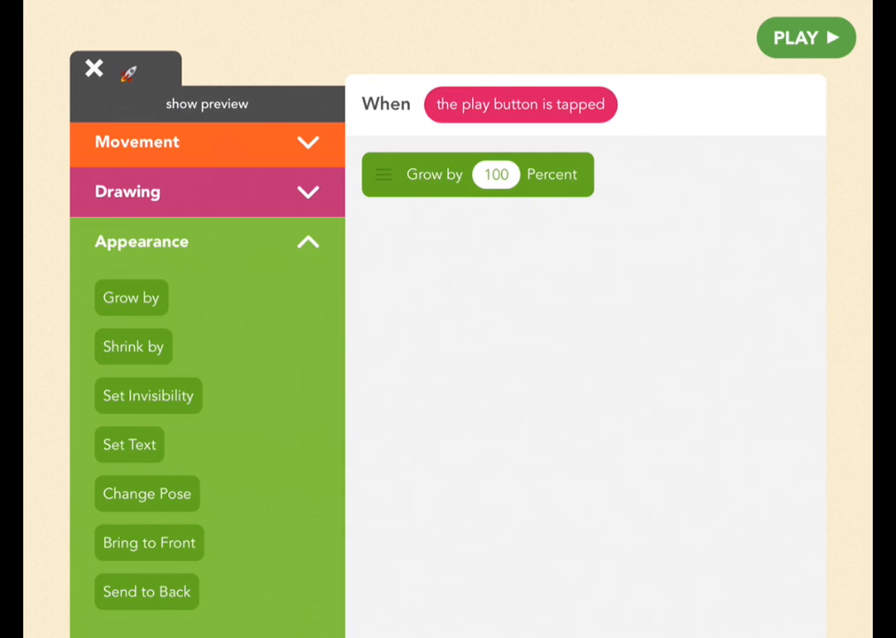
click(137, 142)
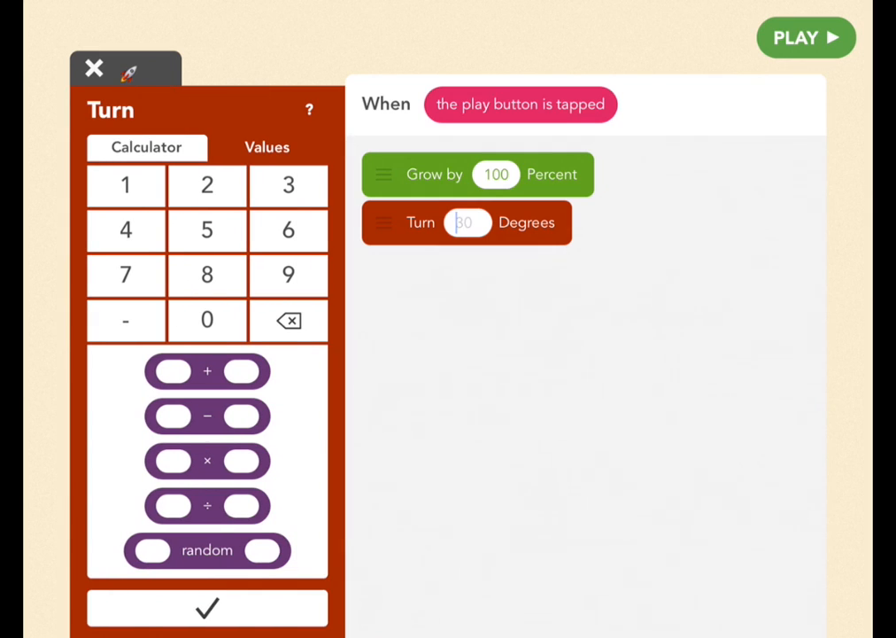
text(45)
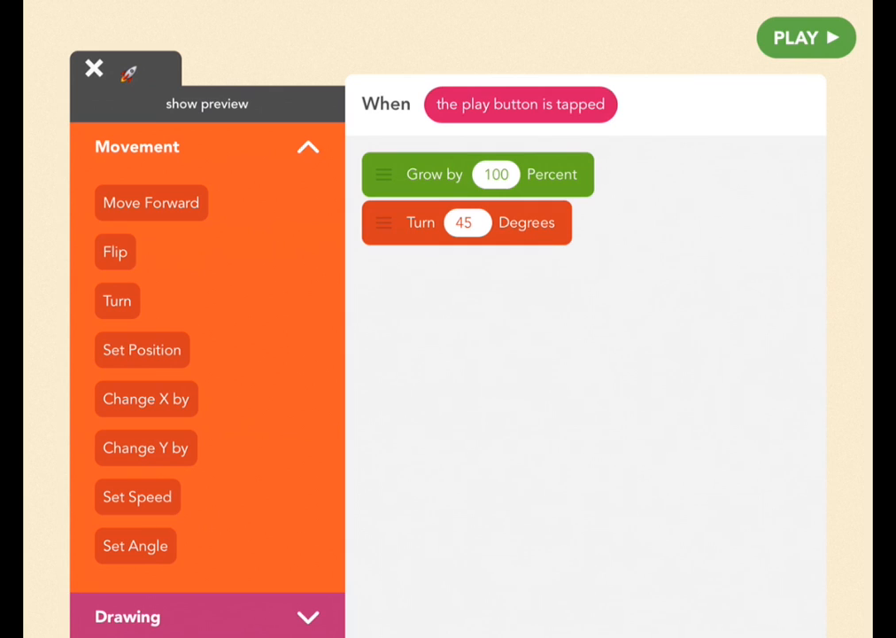
click(804, 37)
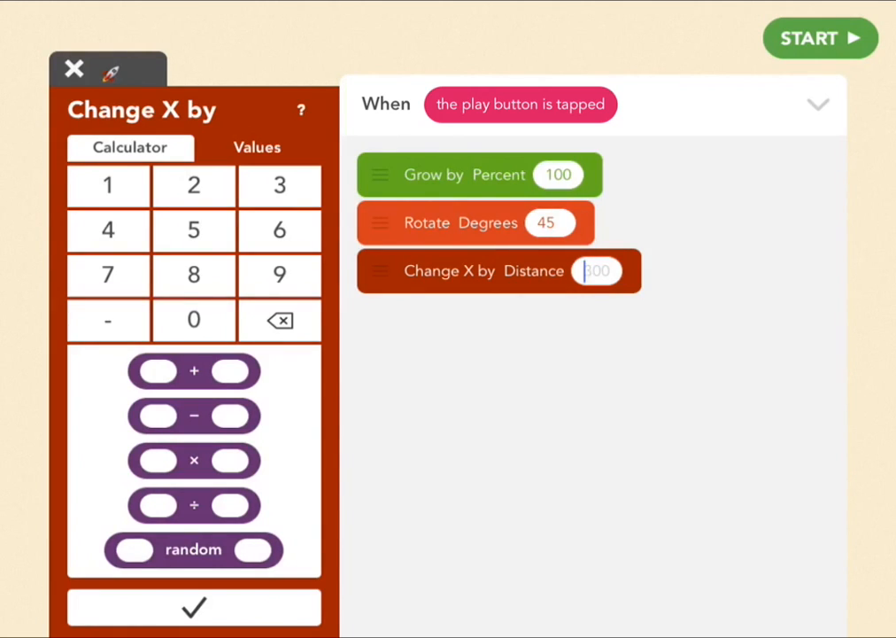
Make the rocket change X by Stage's tilt right % and Y by tilt down %.
click(256, 147)
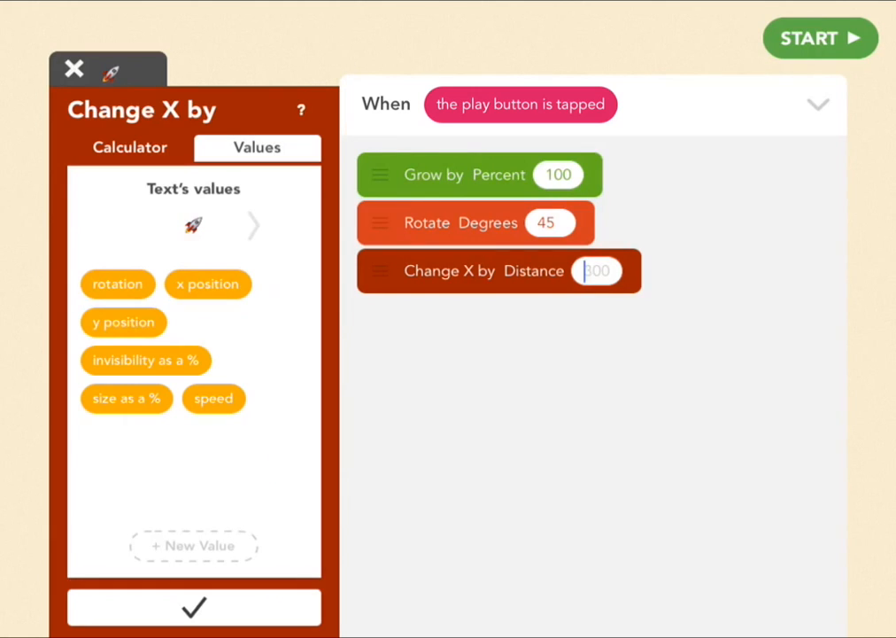
click(254, 226)
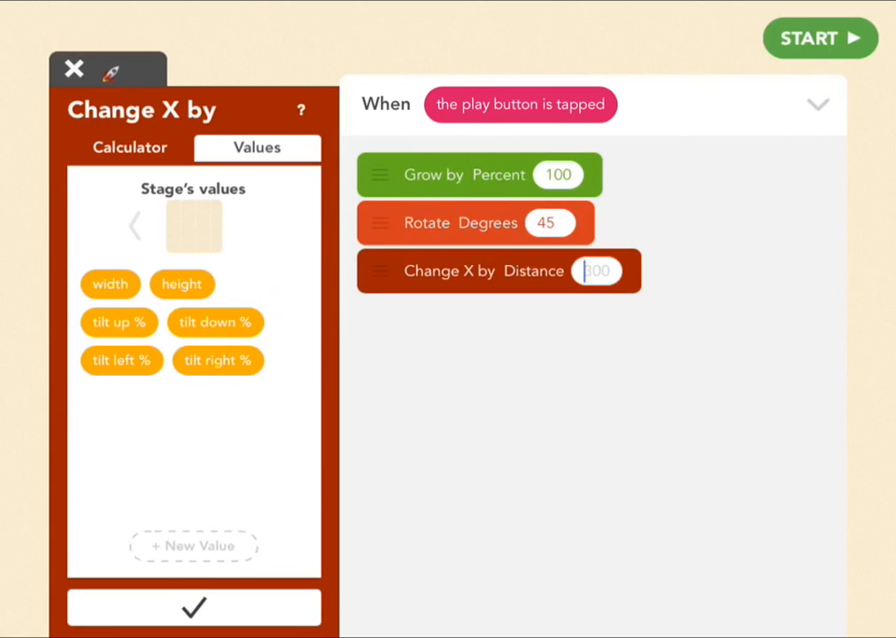
click(217, 360)
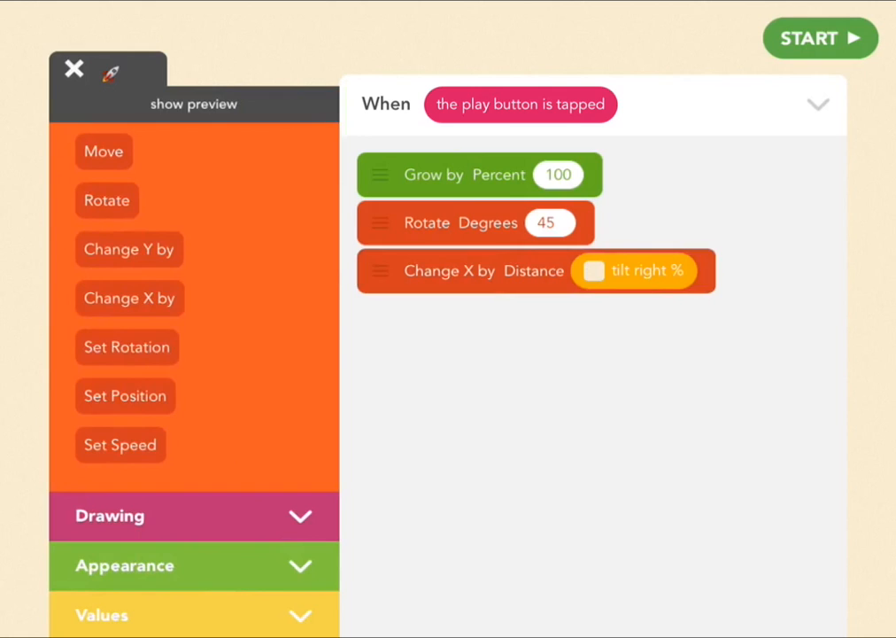
click(129, 249)
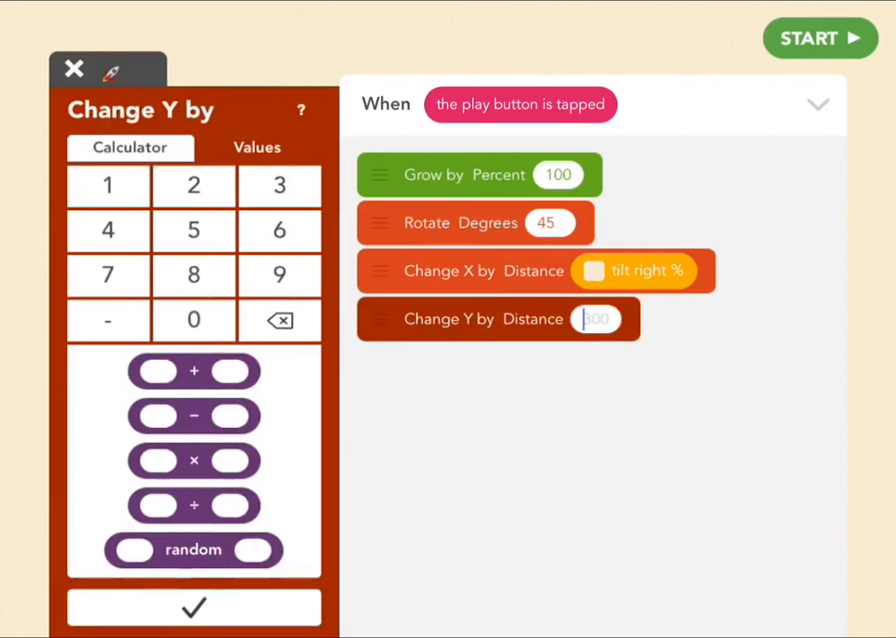
click(257, 147)
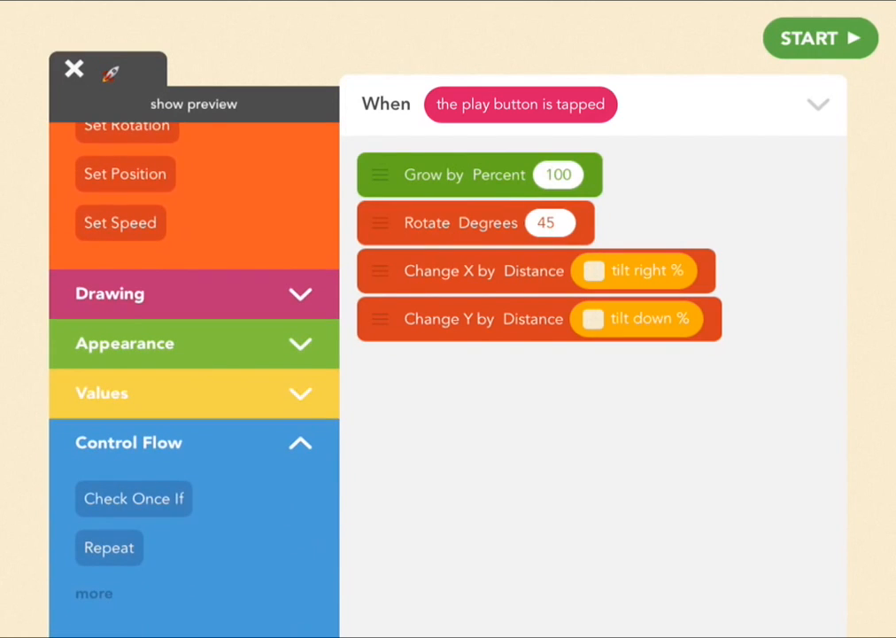
Place the tilt Change X and Change Y blocks inside Repeat Forever and test-play the steering.
scroll(down, 3)
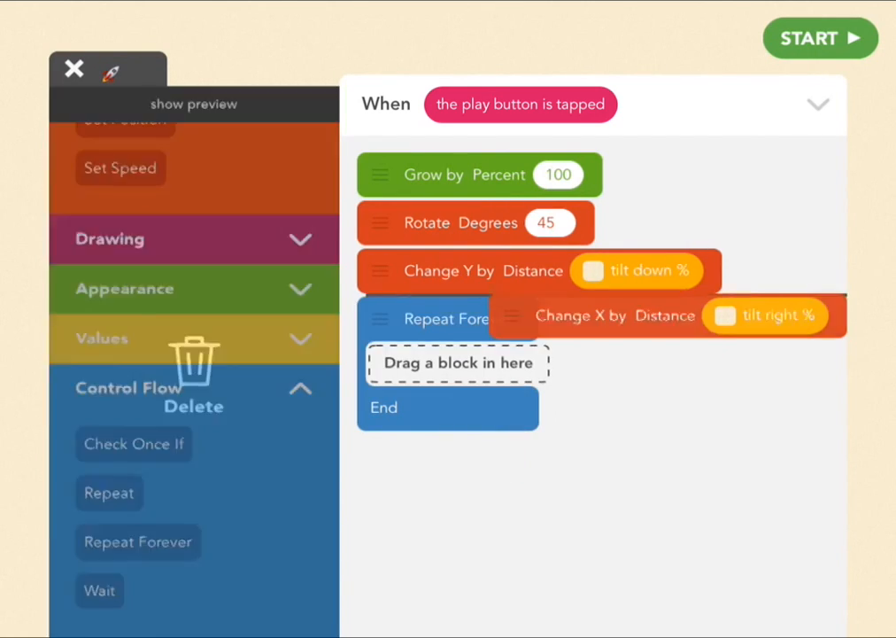
drag(615, 316, 478, 319)
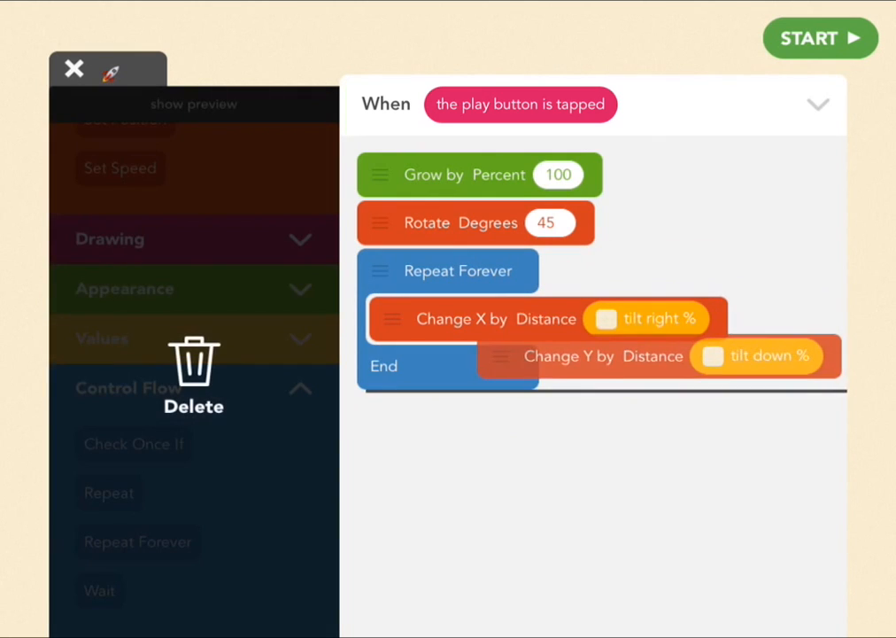
click(819, 38)
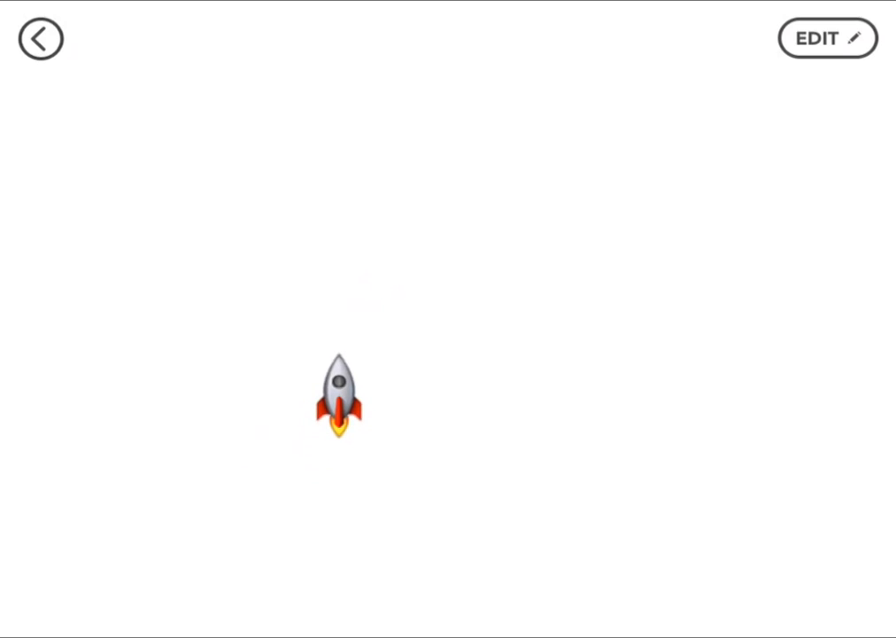
click(826, 38)
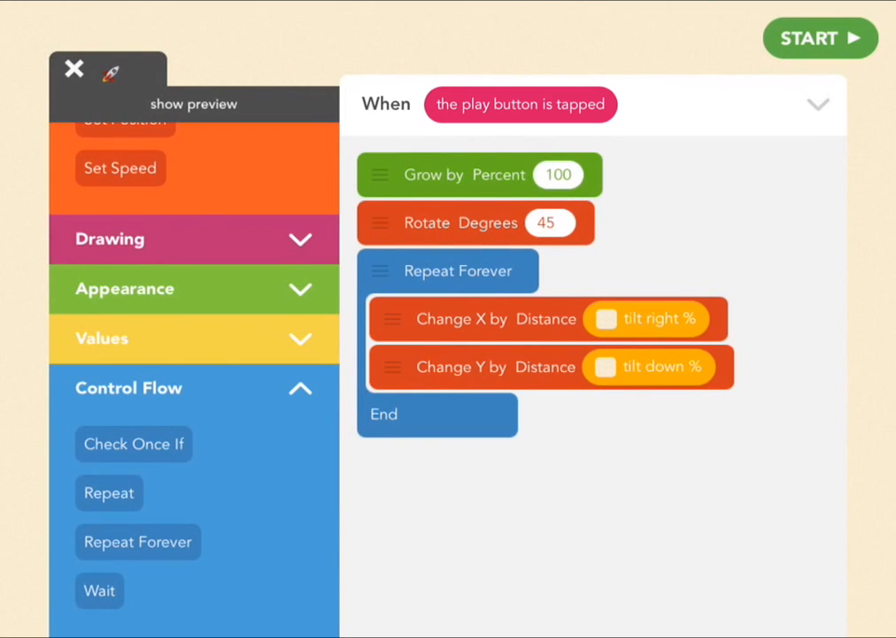
Add a second Text object named with the red ogre emoji.
click(73, 68)
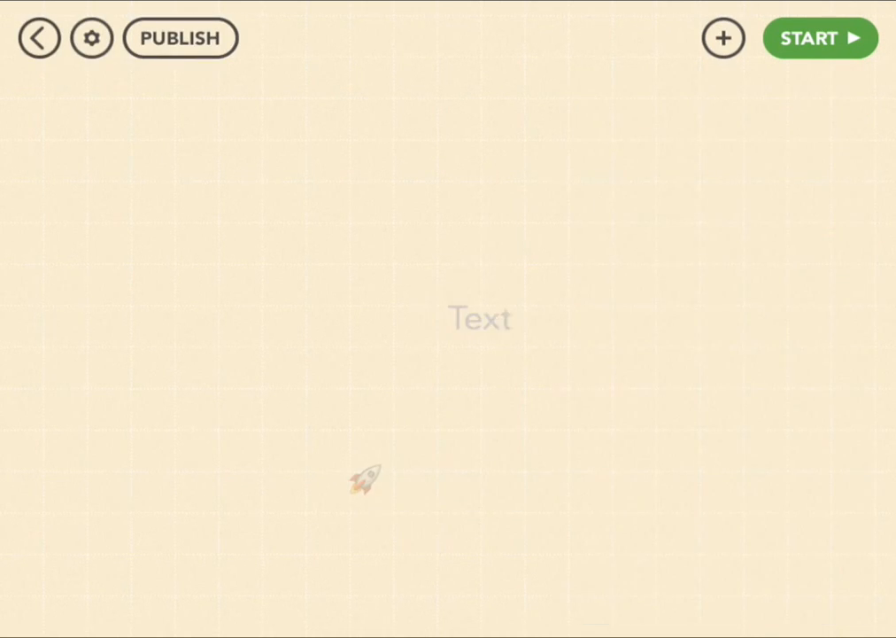
double_click(479, 317)
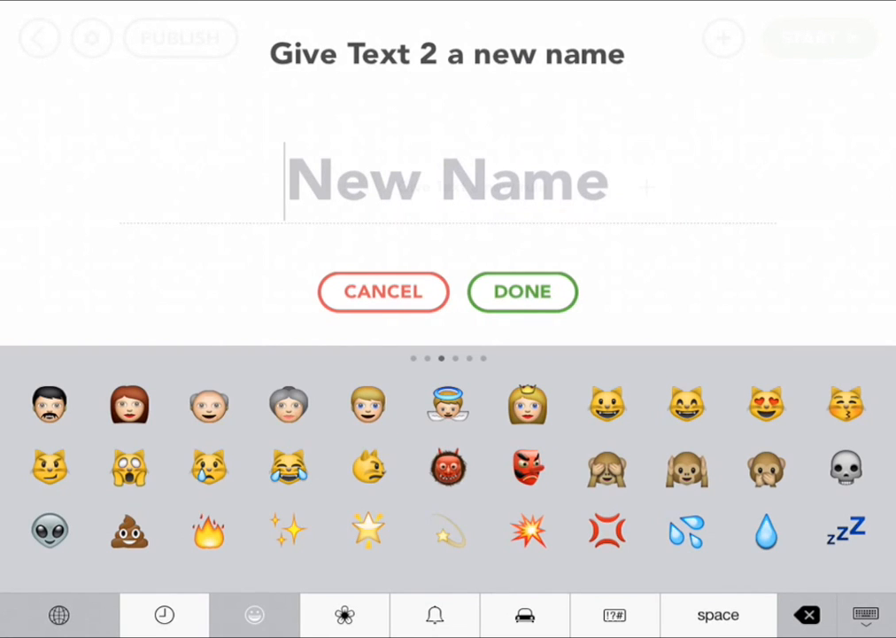
click(446, 467)
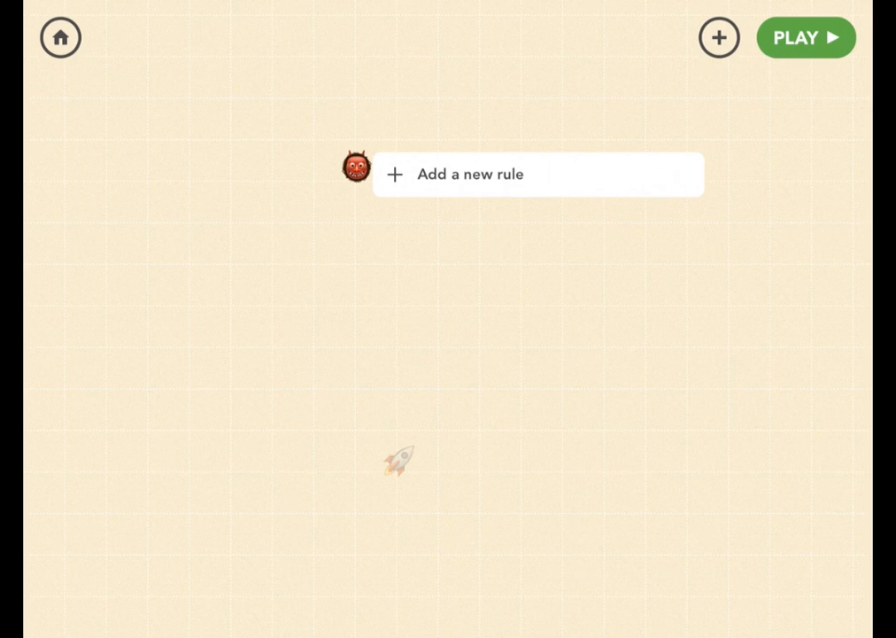
Give the ogre a start rule growing it by 300 percent and move it top-left.
click(471, 174)
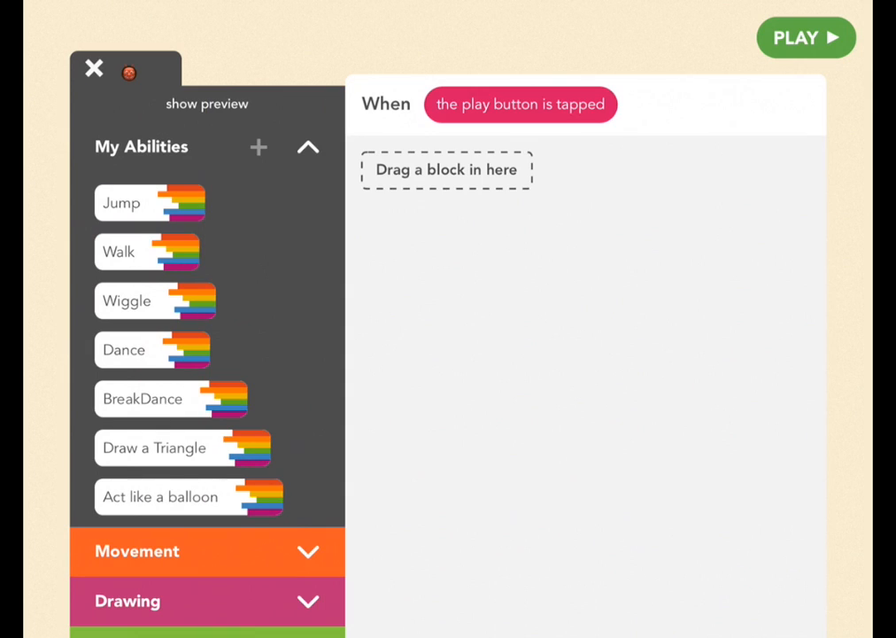
scroll(down, 3)
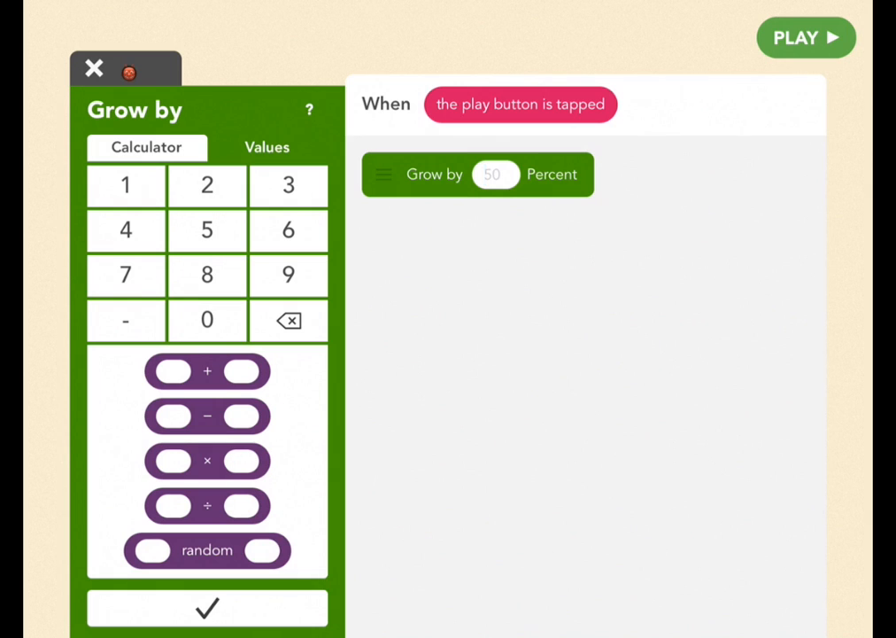
text(300)
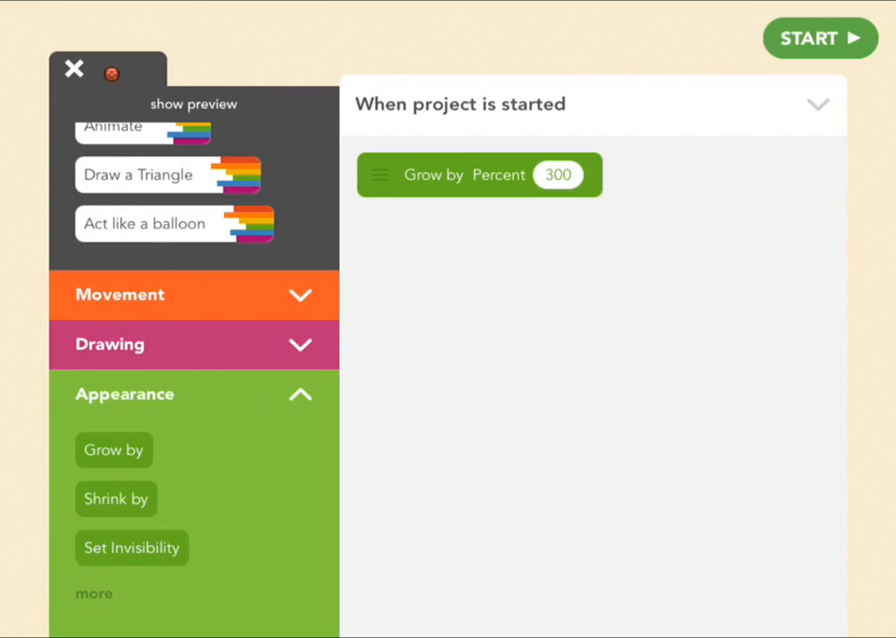
click(73, 69)
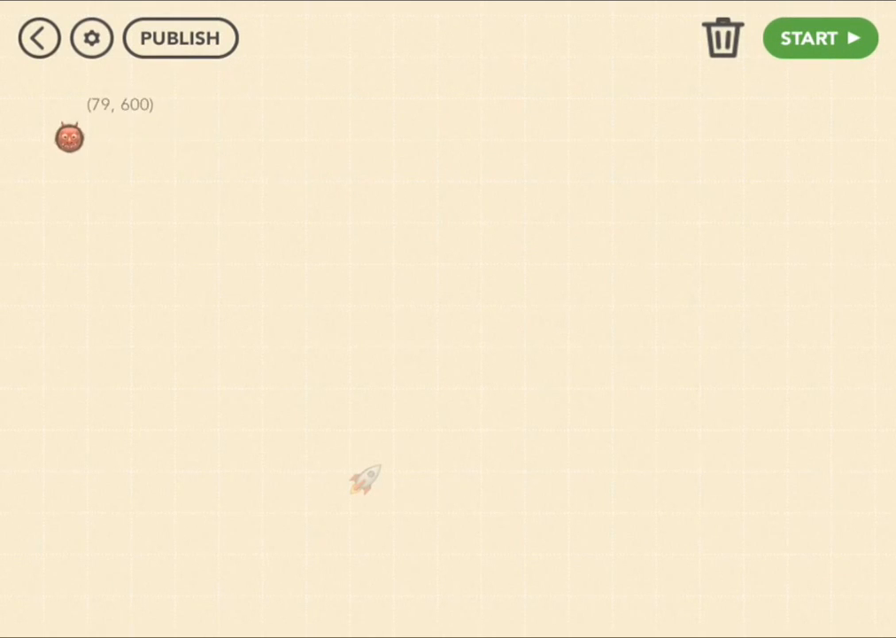
click(69, 138)
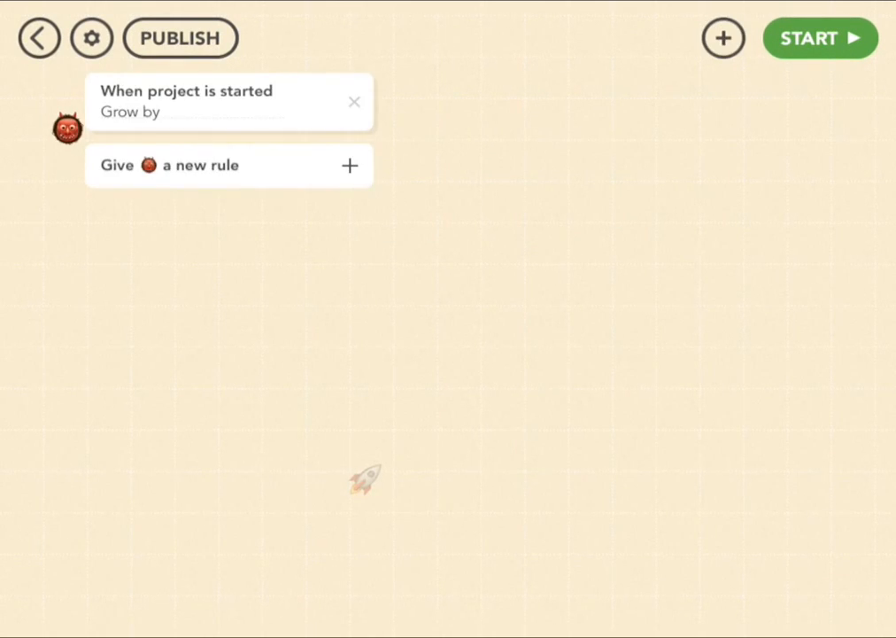
Loop the ogre forever shifting X by 800 then -800, and run the game.
click(229, 101)
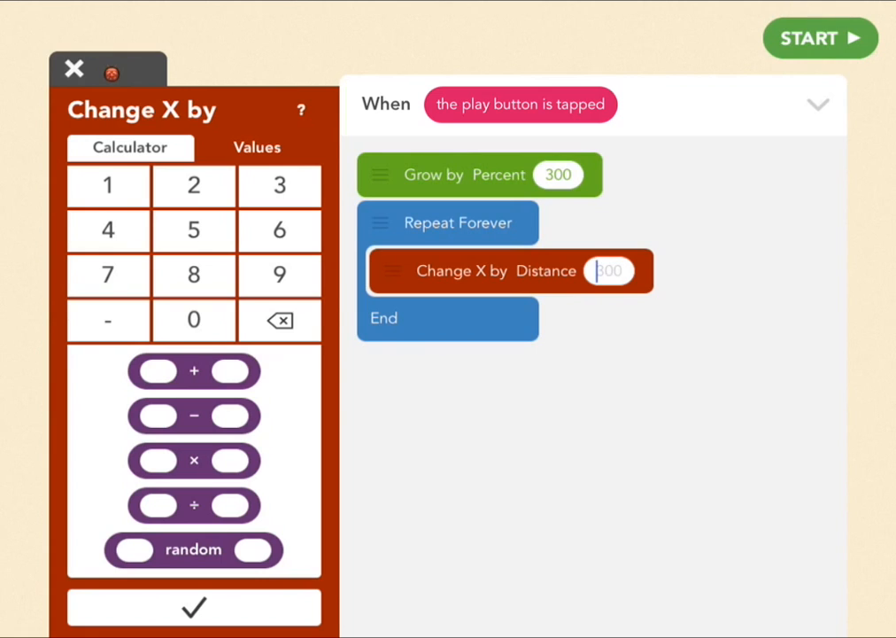
text(800)
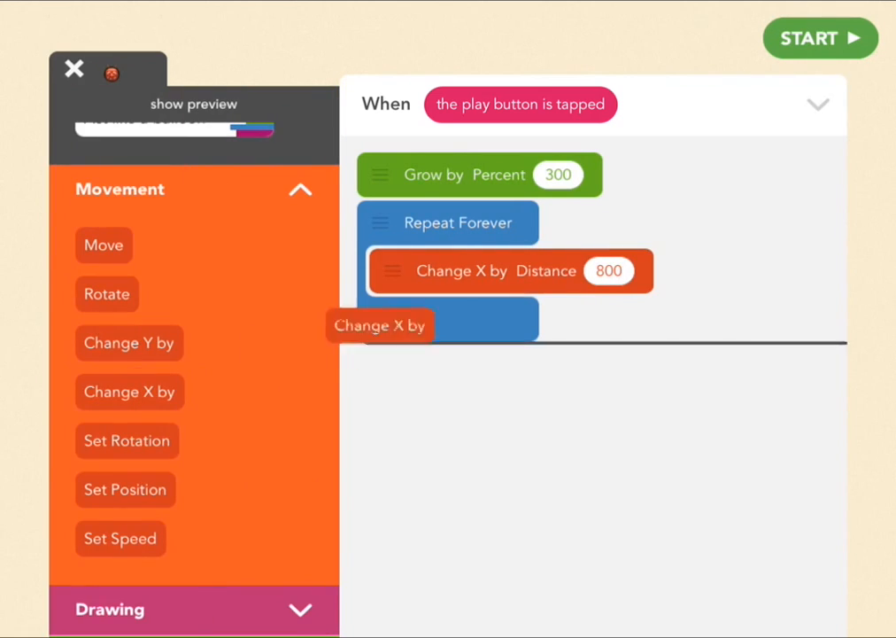
drag(380, 325, 510, 319)
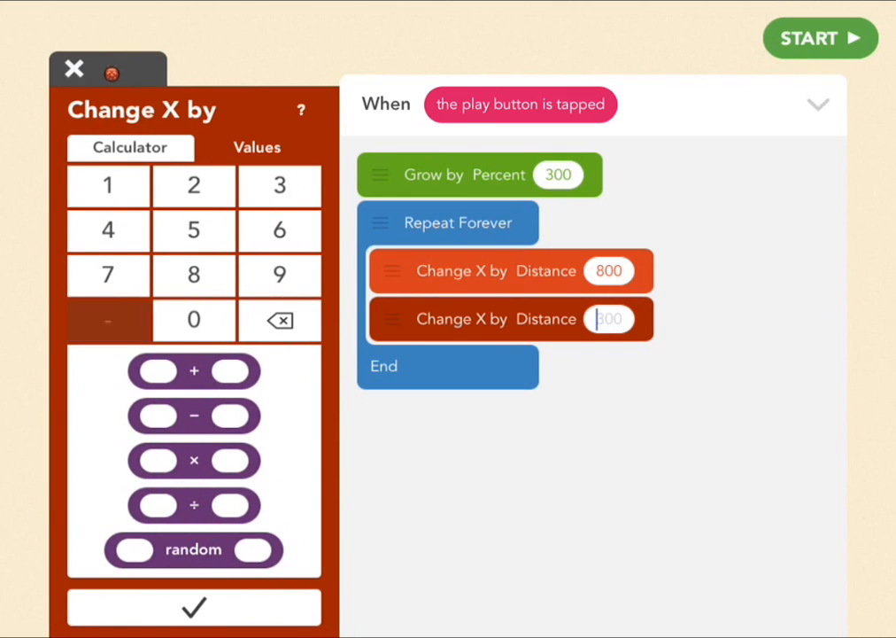
click(108, 320)
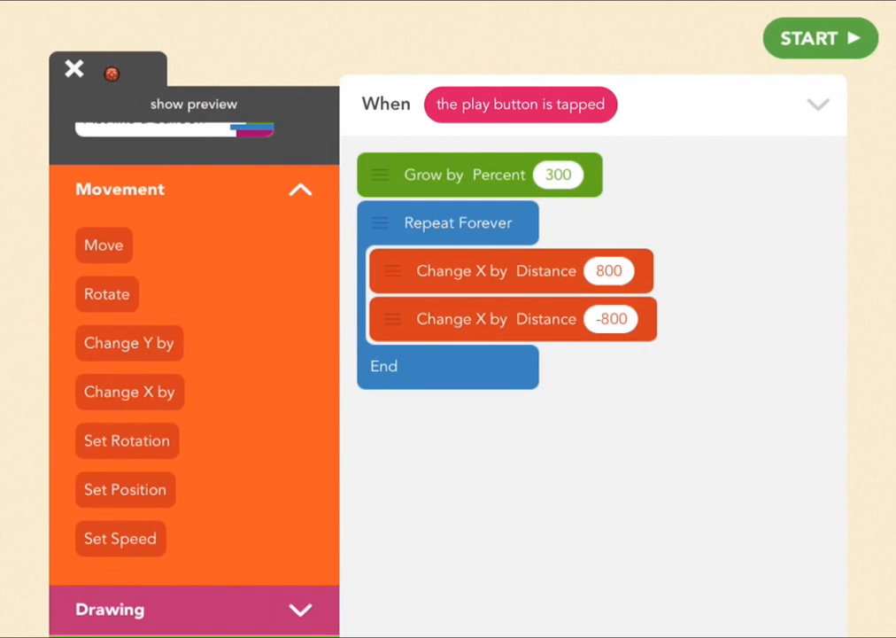
click(819, 38)
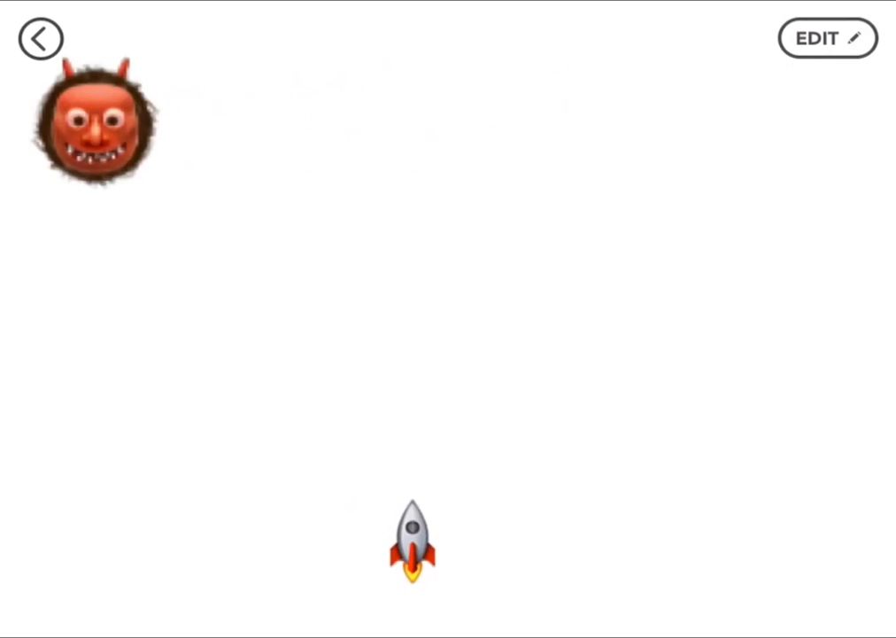
Add a third Text object named with the fire emoji from Recently Used.
click(827, 38)
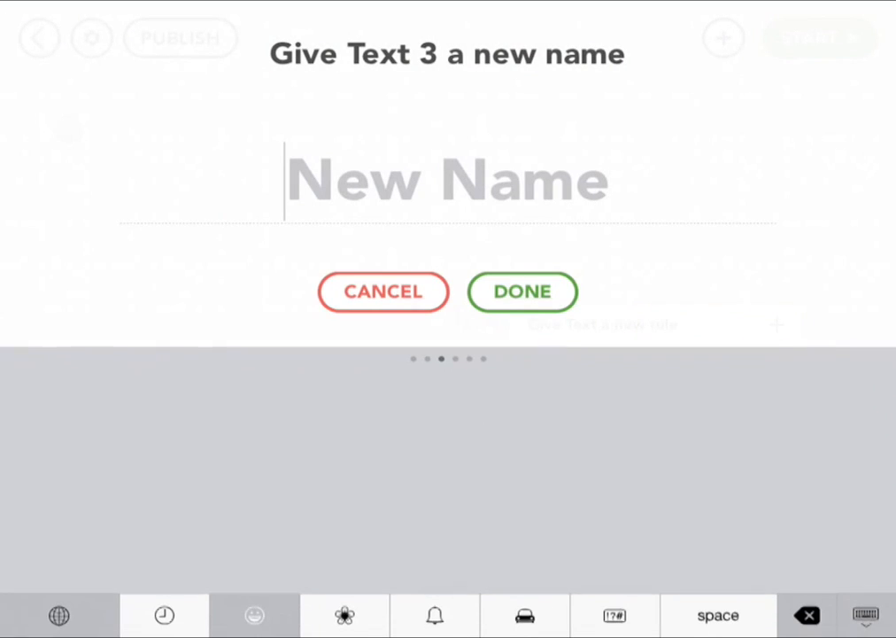
click(254, 614)
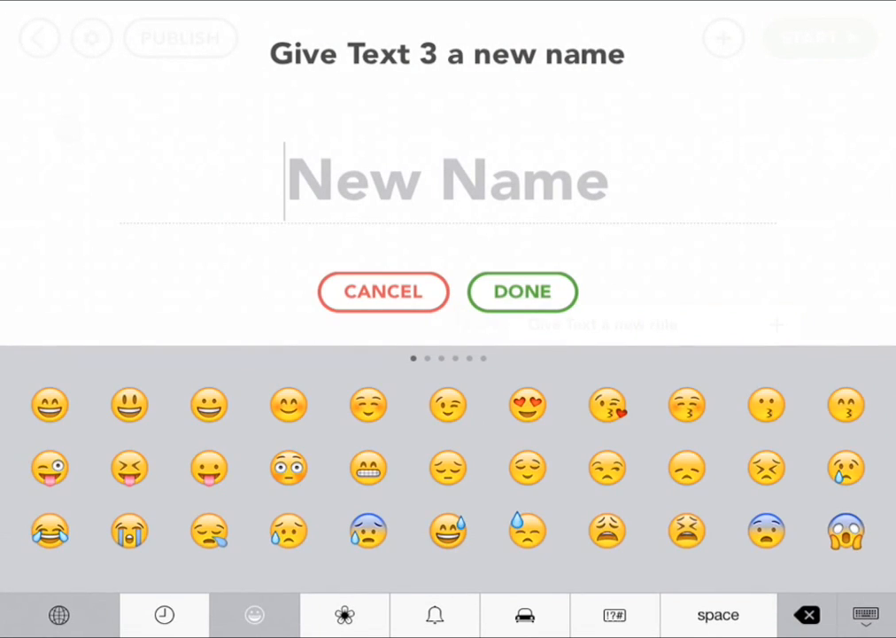
click(163, 613)
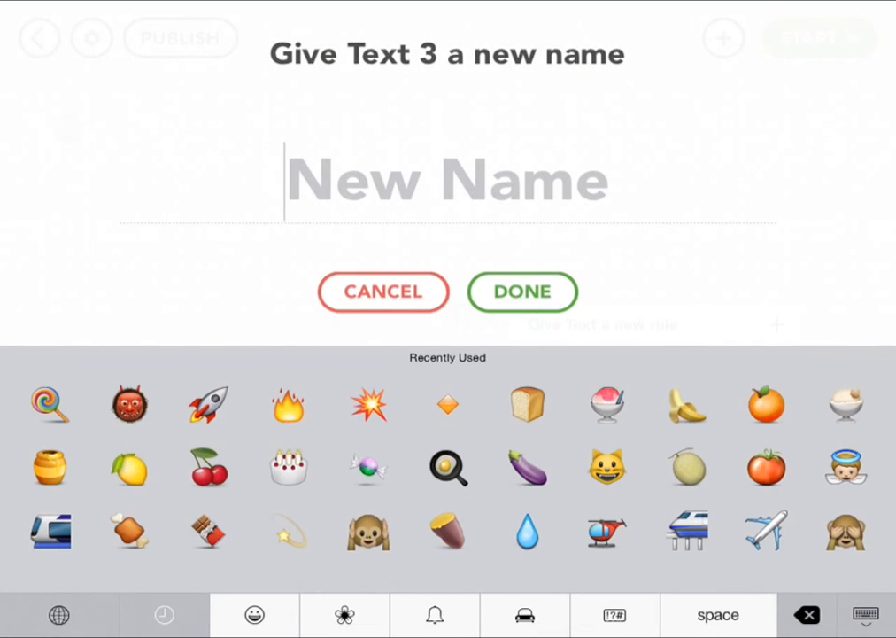
click(382, 292)
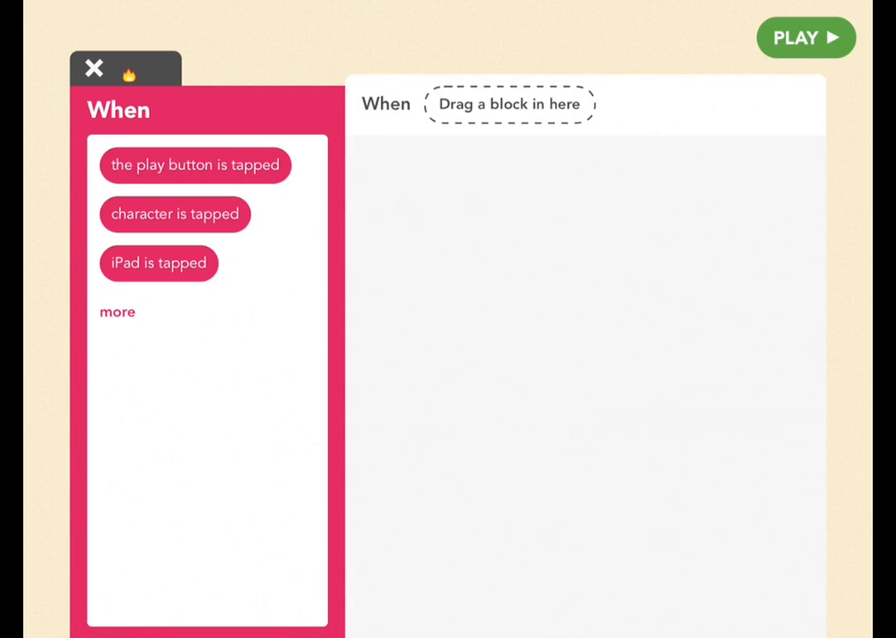
Give the fire a play-tapped rule with Grow by 100, Invisibility 100, and Set Position.
click(195, 164)
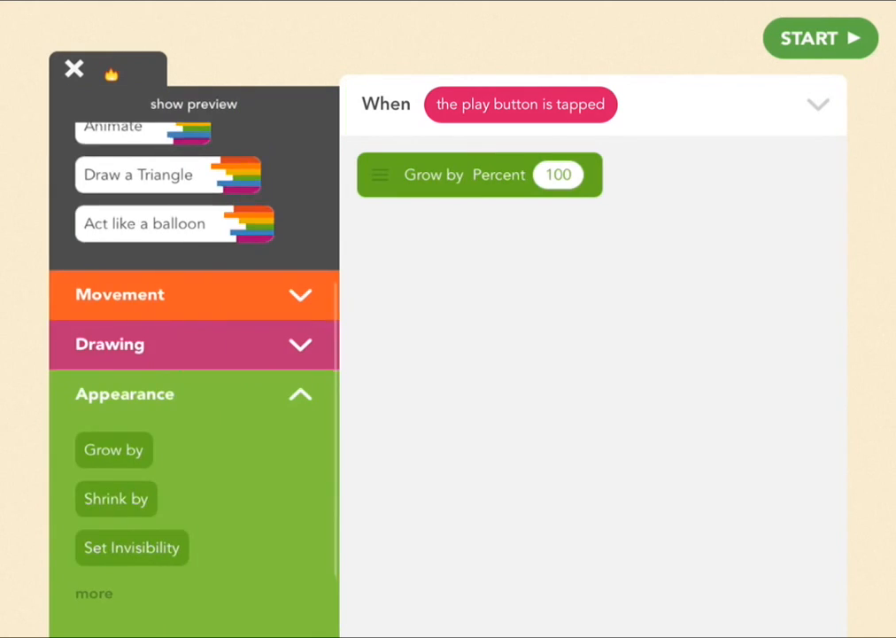
click(131, 546)
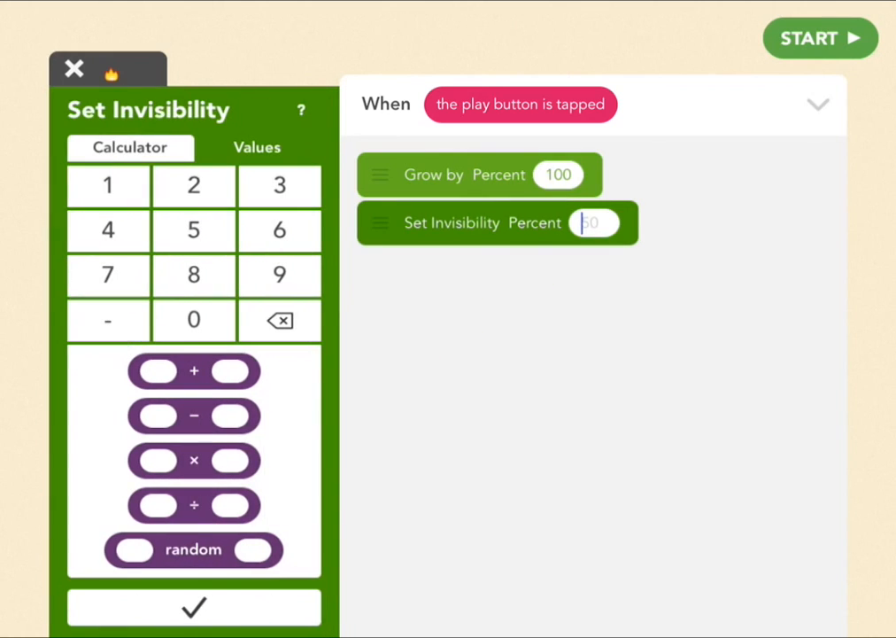
text(100)
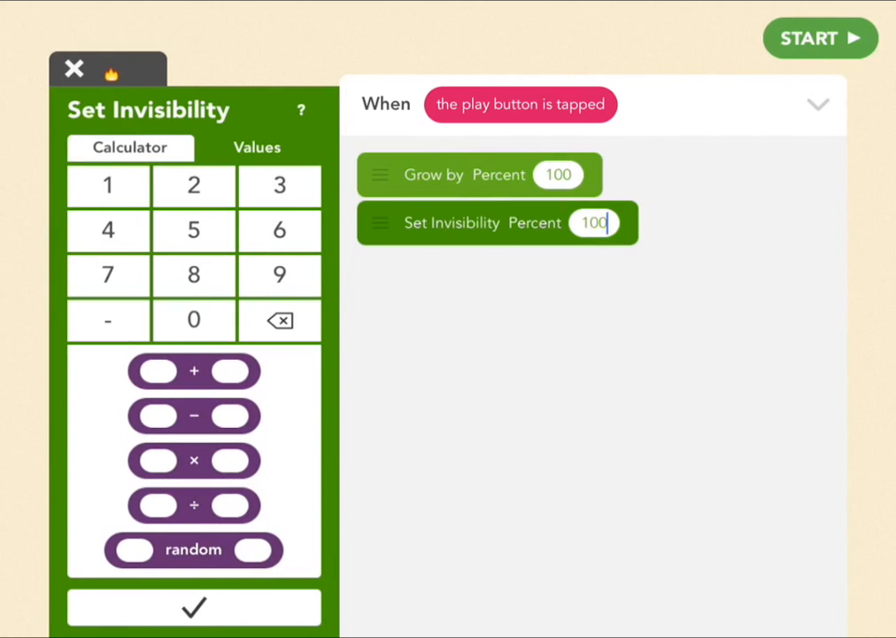
click(193, 606)
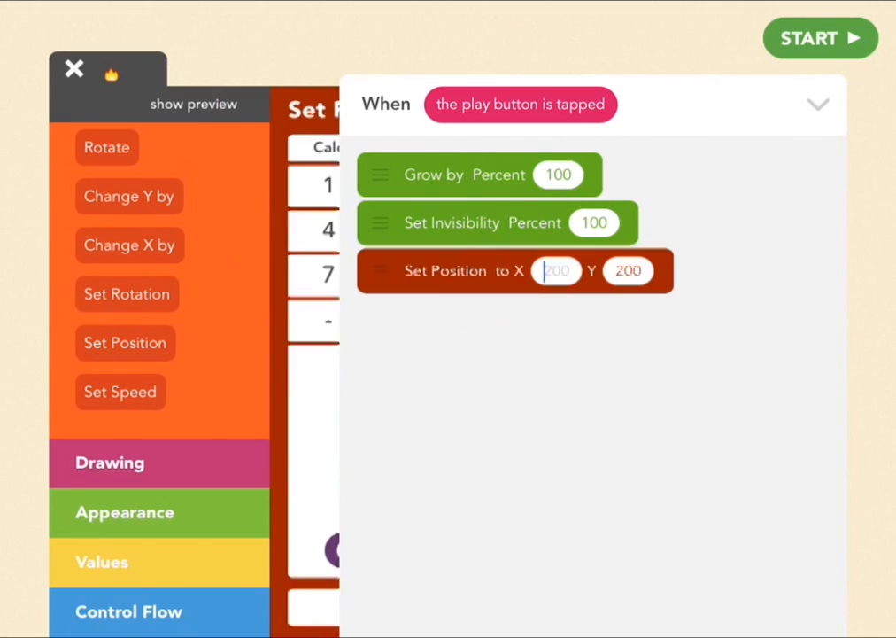
Position the fire at Text 2's x and y, then show it, drop Y -800, and hide it.
click(556, 270)
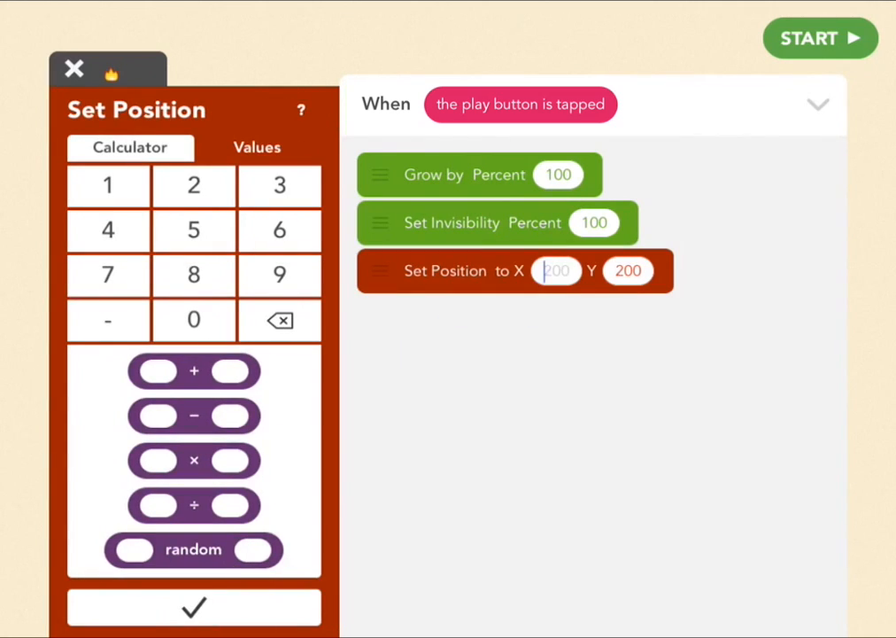
click(257, 147)
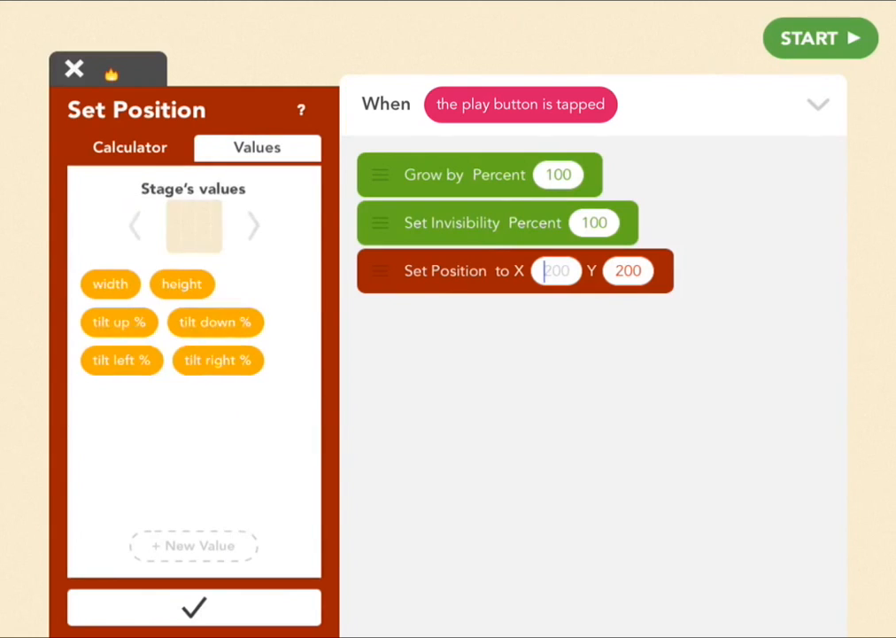
click(253, 225)
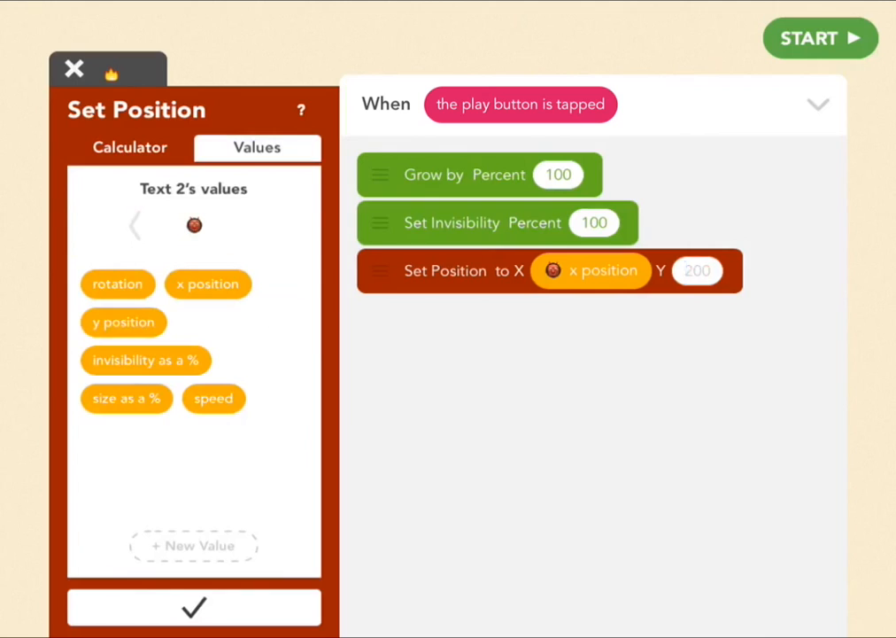
drag(124, 321, 731, 270)
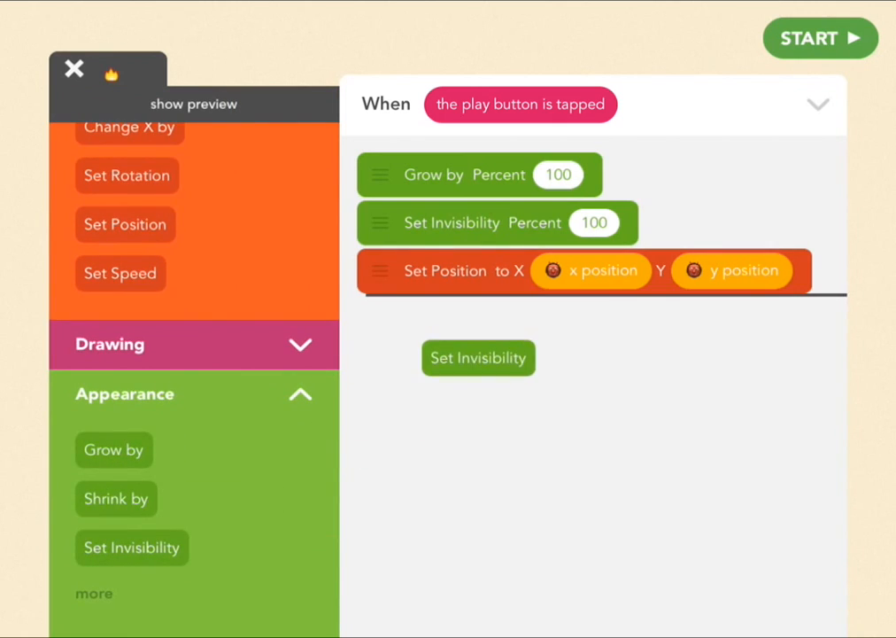
drag(478, 358, 479, 318)
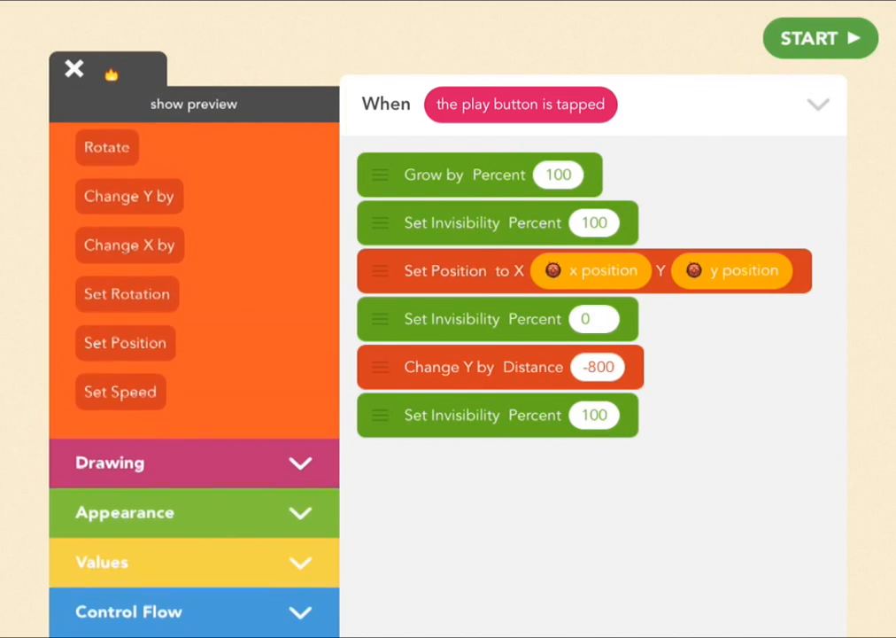
Loop the fire's move, show, drop and hide blocks in Repeat Forever, then run the game.
click(819, 38)
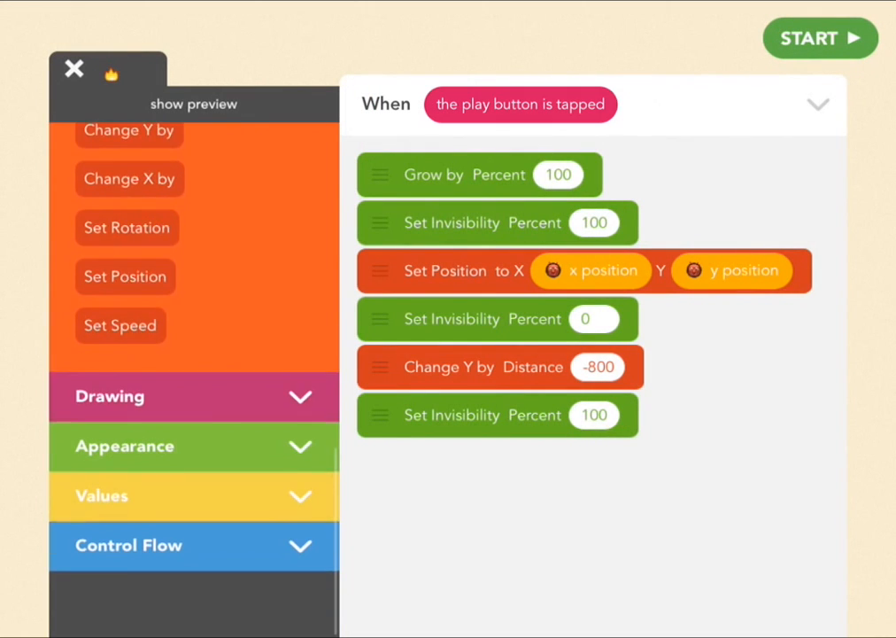
click(193, 546)
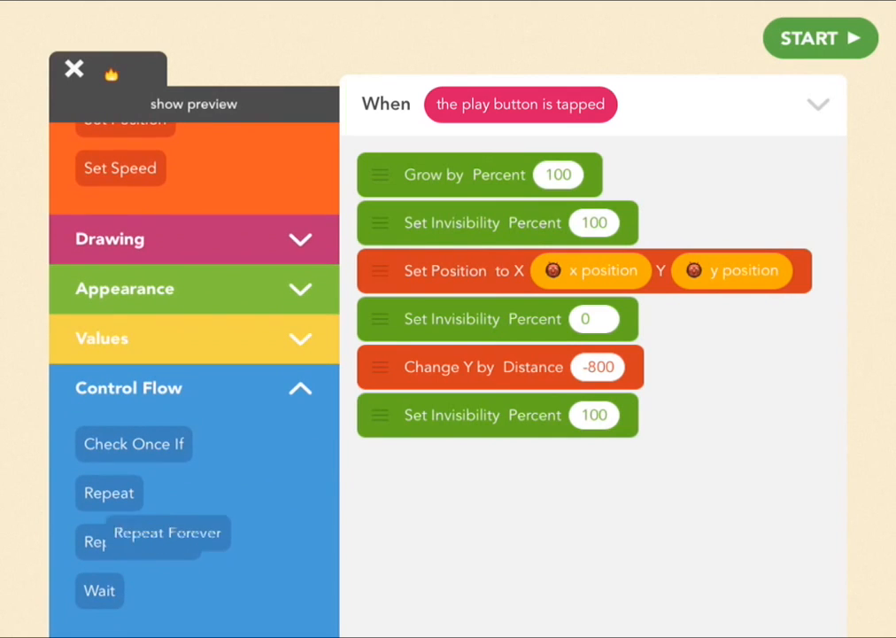
drag(152, 532, 447, 463)
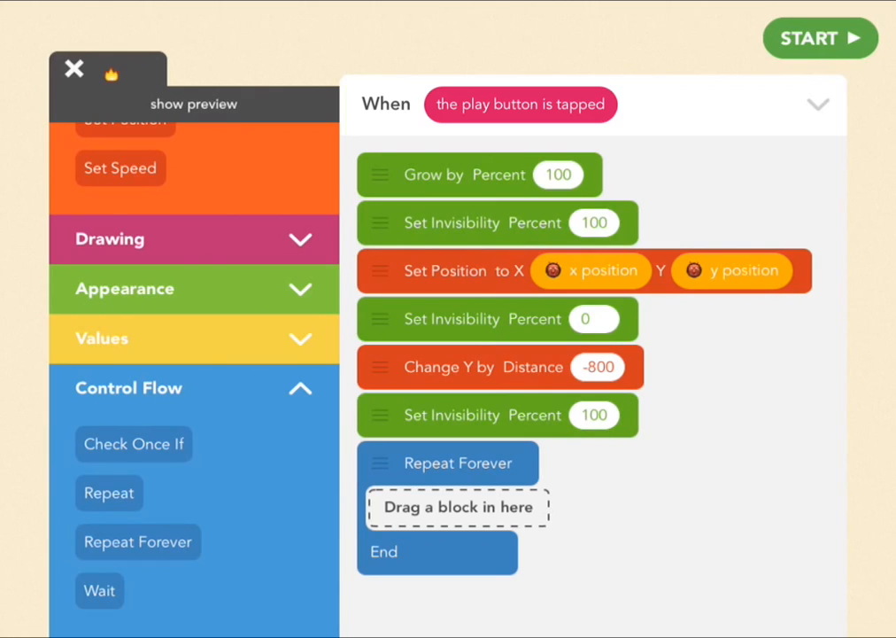
drag(585, 271, 691, 431)
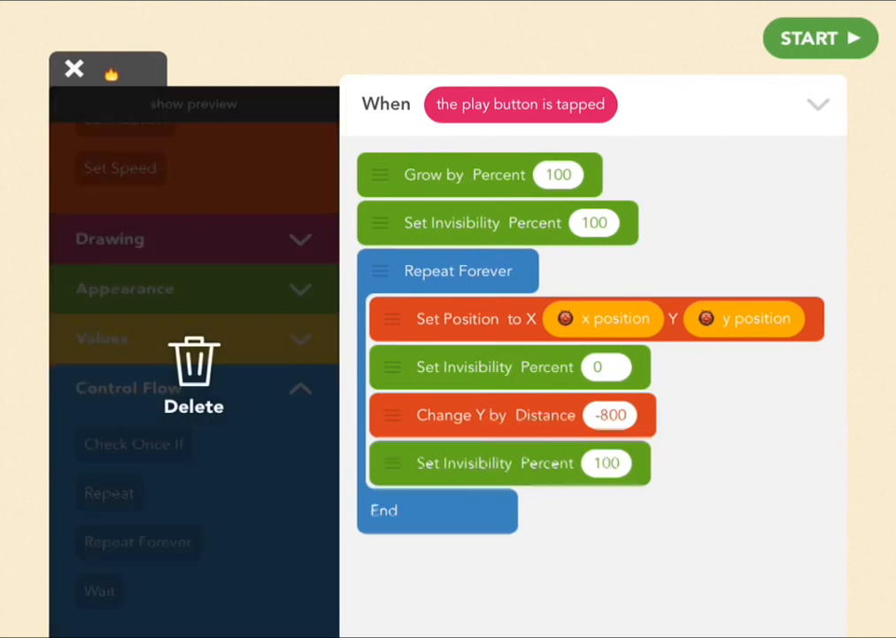
click(819, 38)
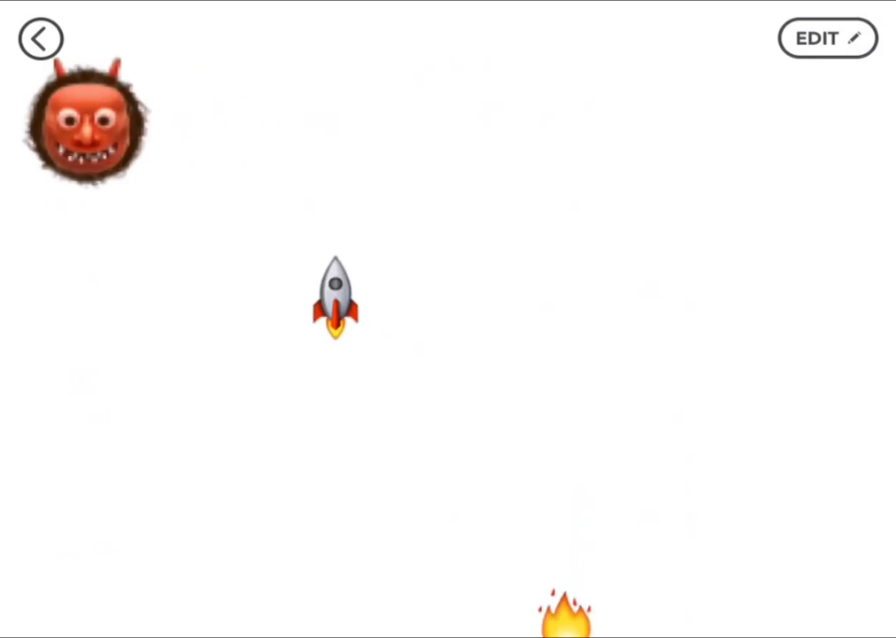
Return to the editor and start an empty new rule for the rocket.
click(828, 38)
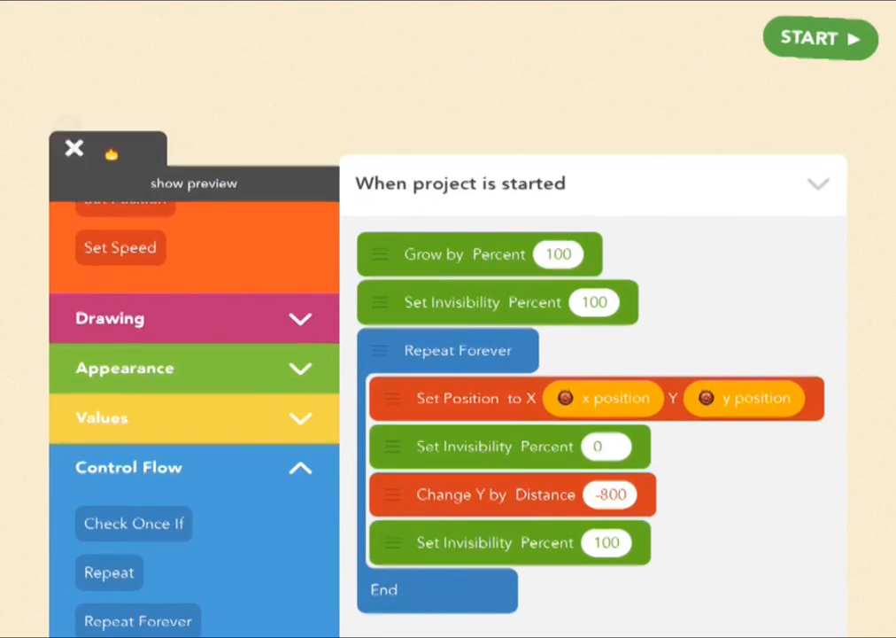
click(74, 148)
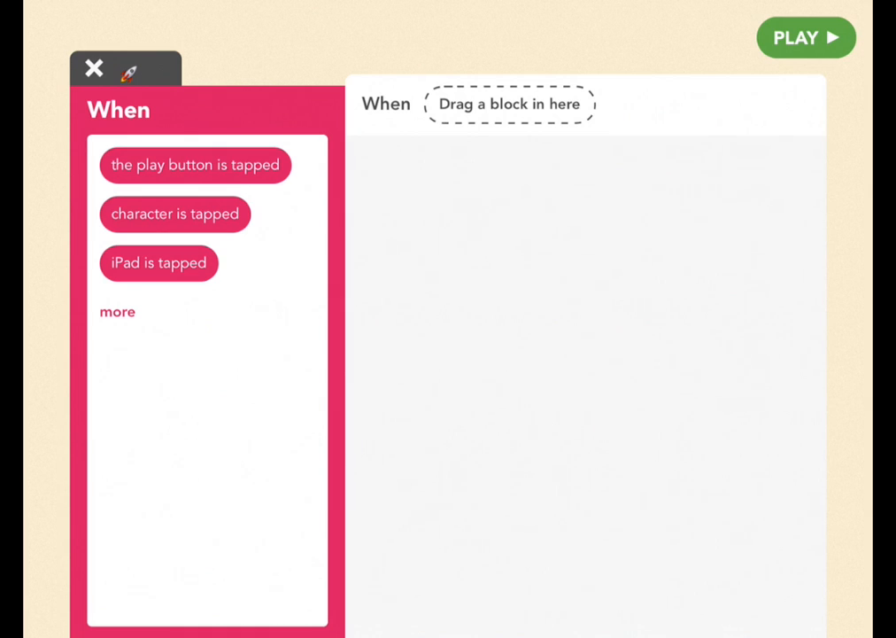
Set the rocket's new rule to trigger when the rocket bumps the fire.
click(117, 311)
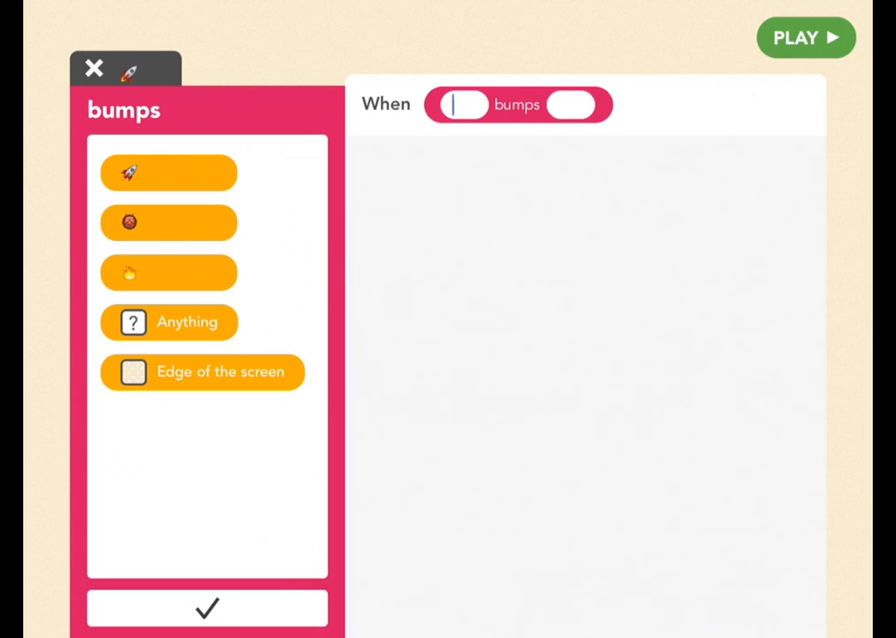
click(169, 172)
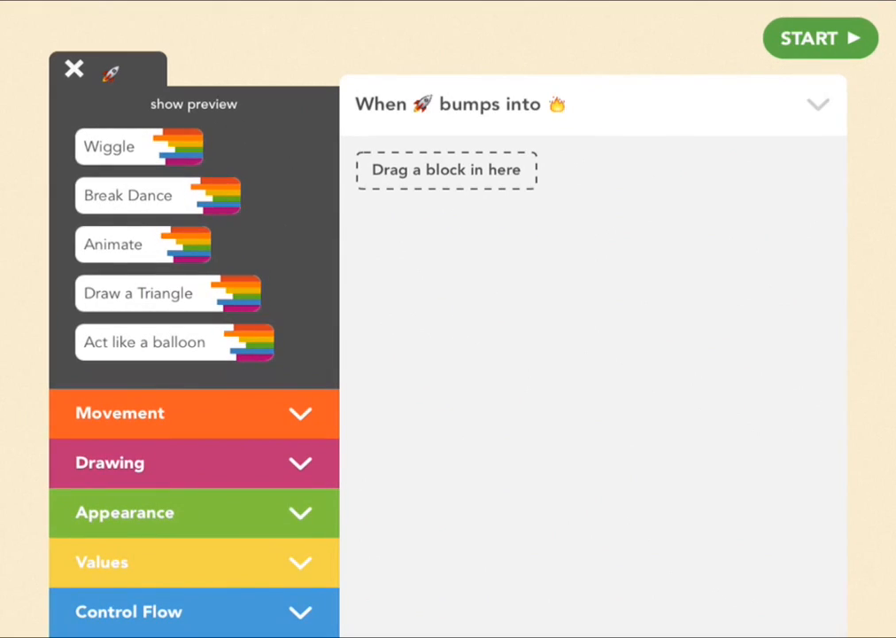
Fill the bump rule with Set Invisibility 100, 0, 100, each followed by a 50 ms wait.
click(125, 512)
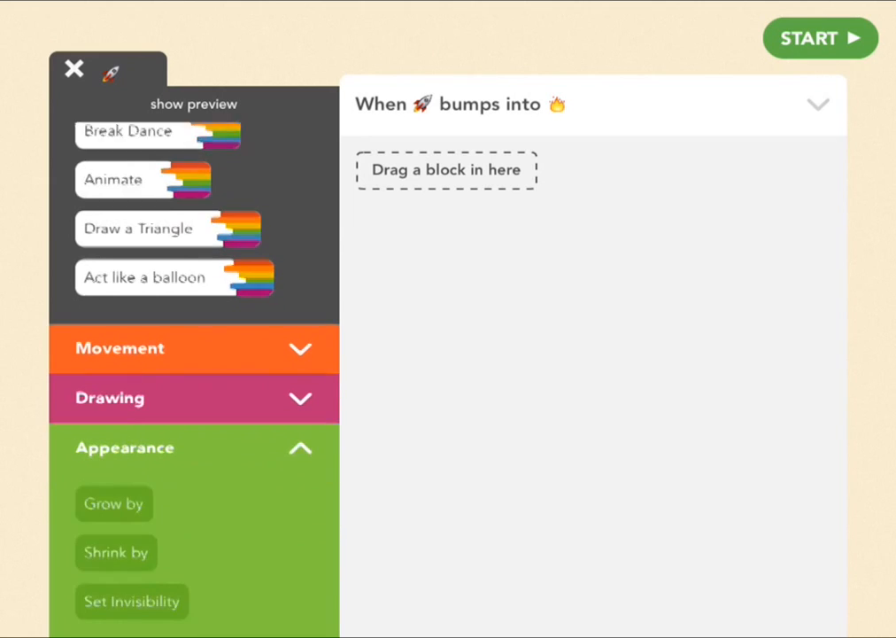
scroll(down, 3)
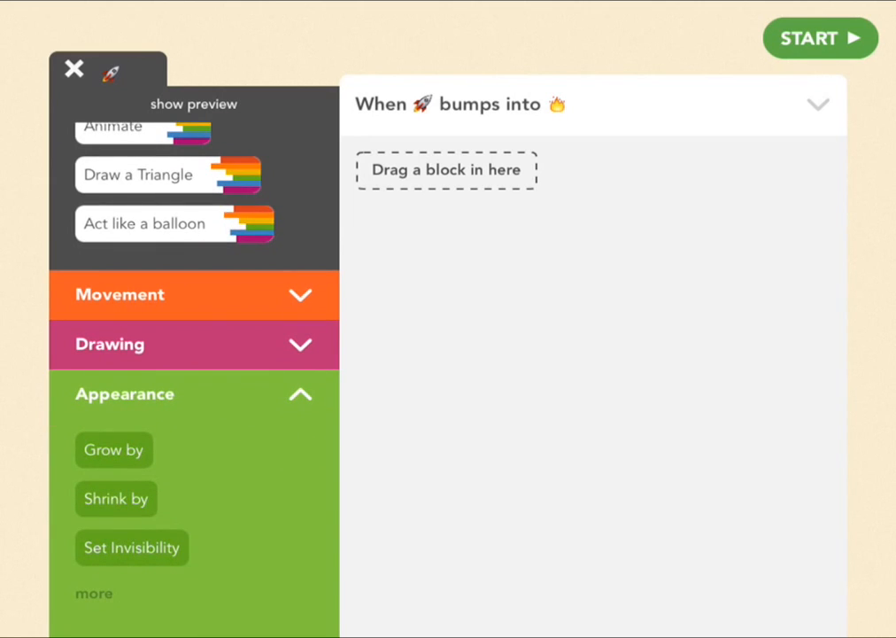
scroll(down, 3)
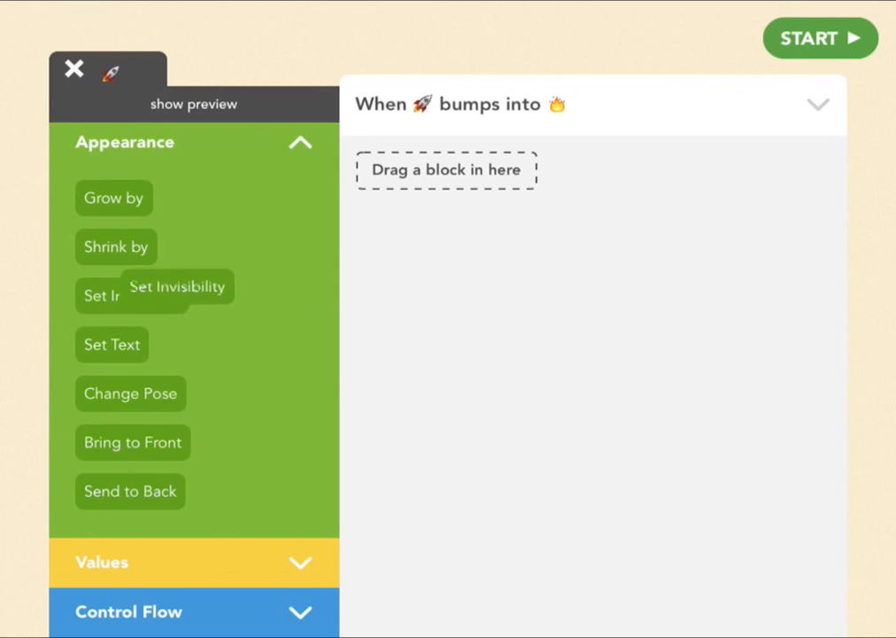
click(177, 286)
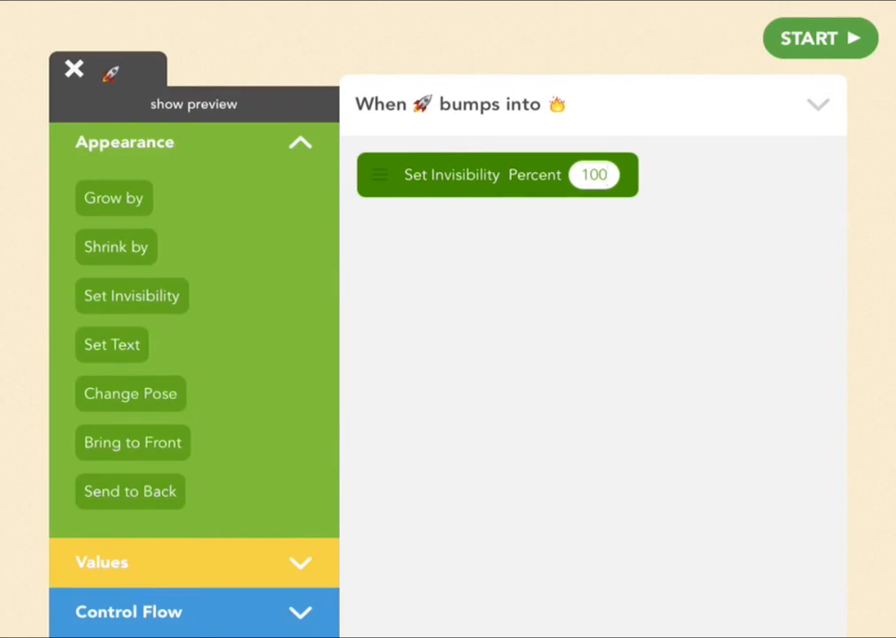
scroll(down, 3)
text(5)
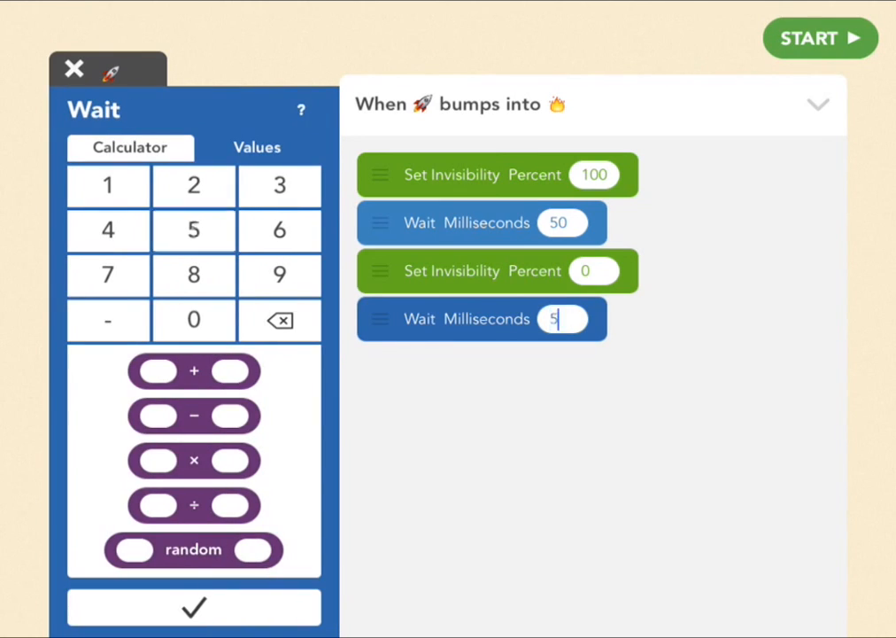
click(193, 606)
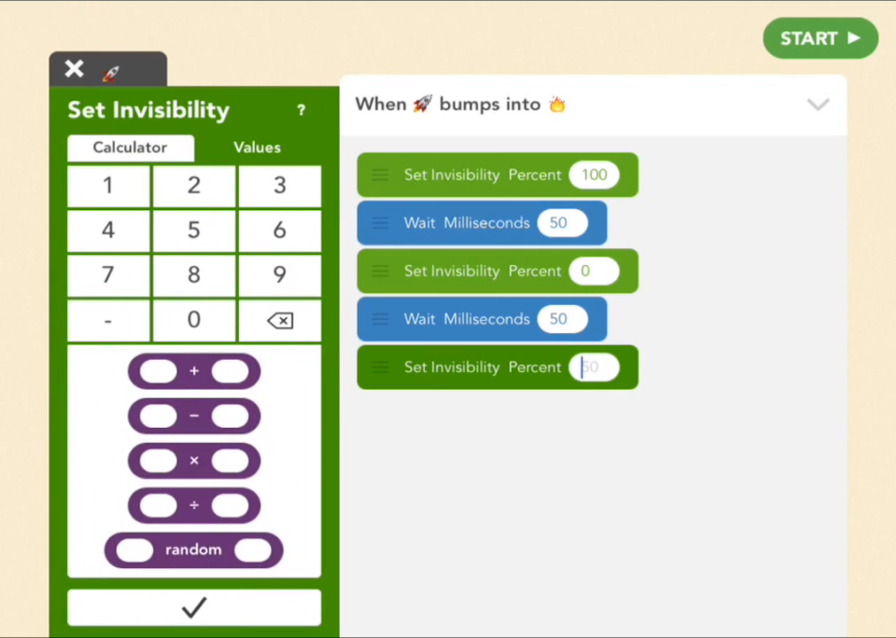
text(100)
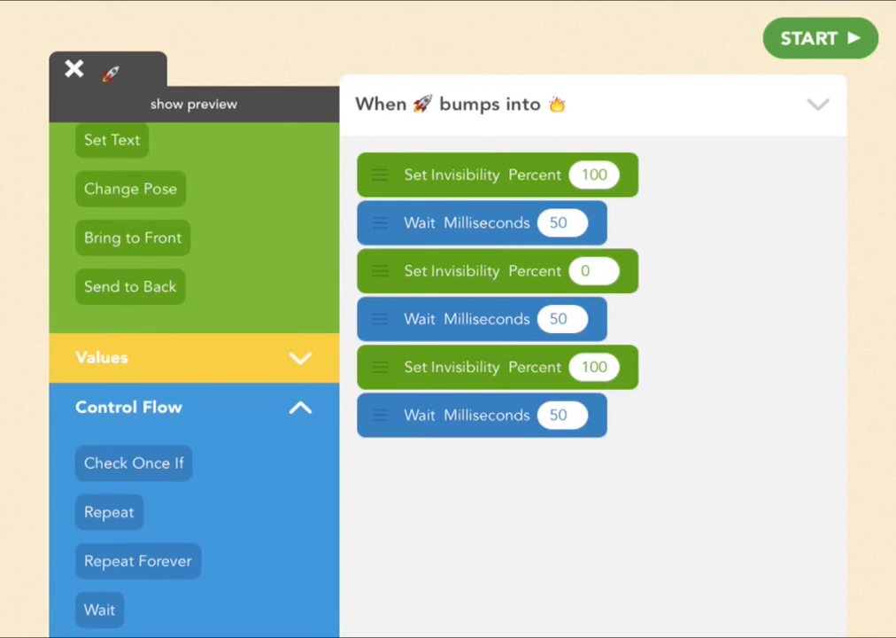
click(593, 462)
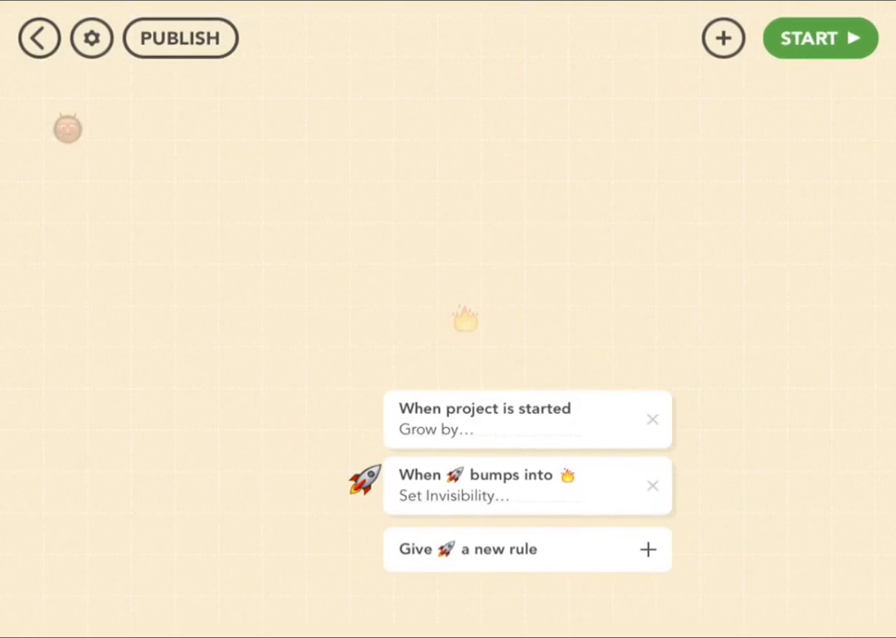
Test-play the collision flicker, then reopen the rocket's 'When project is started' steering rule.
click(819, 38)
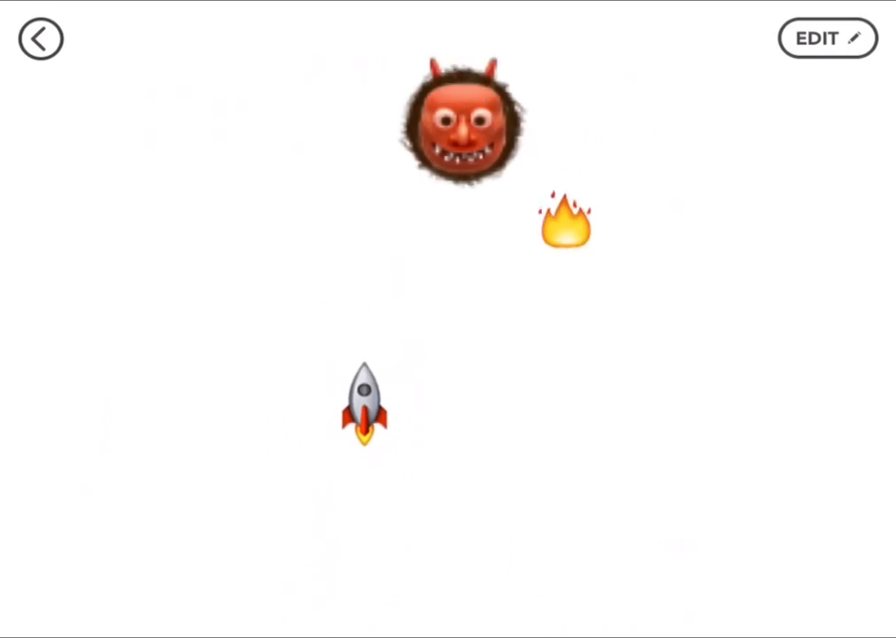
click(828, 38)
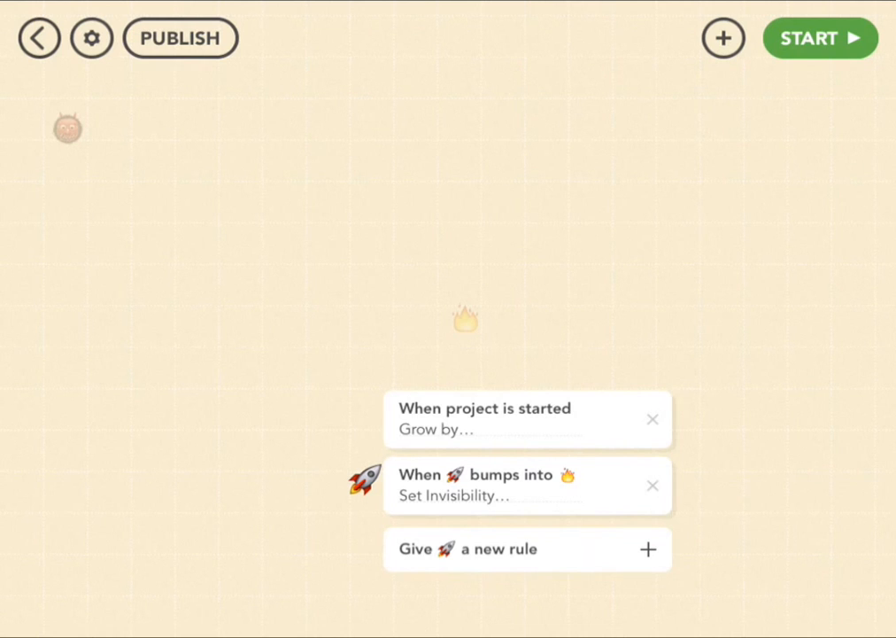
click(527, 485)
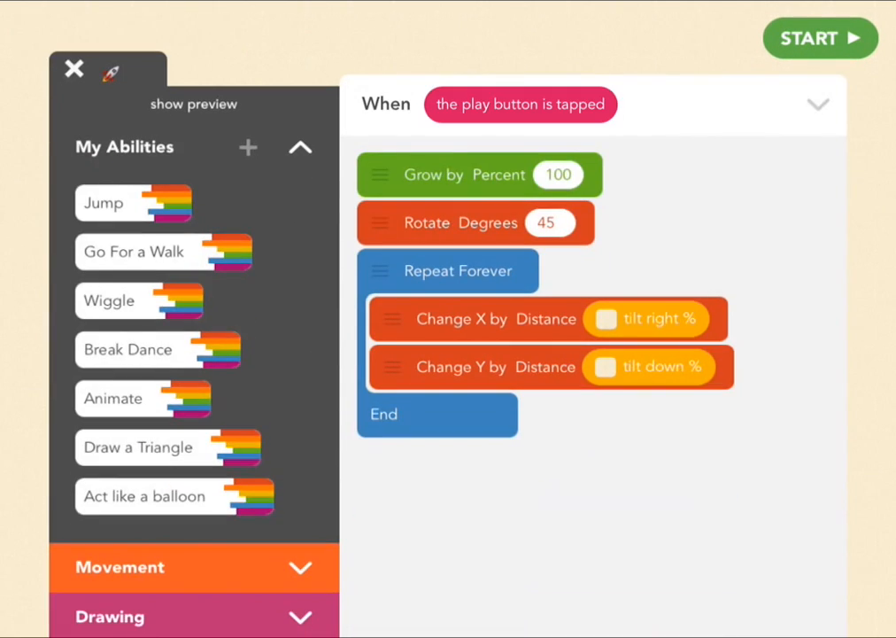
Add a Set Value block atop the start rule, creating value Lives set to 3.
scroll(down, 3)
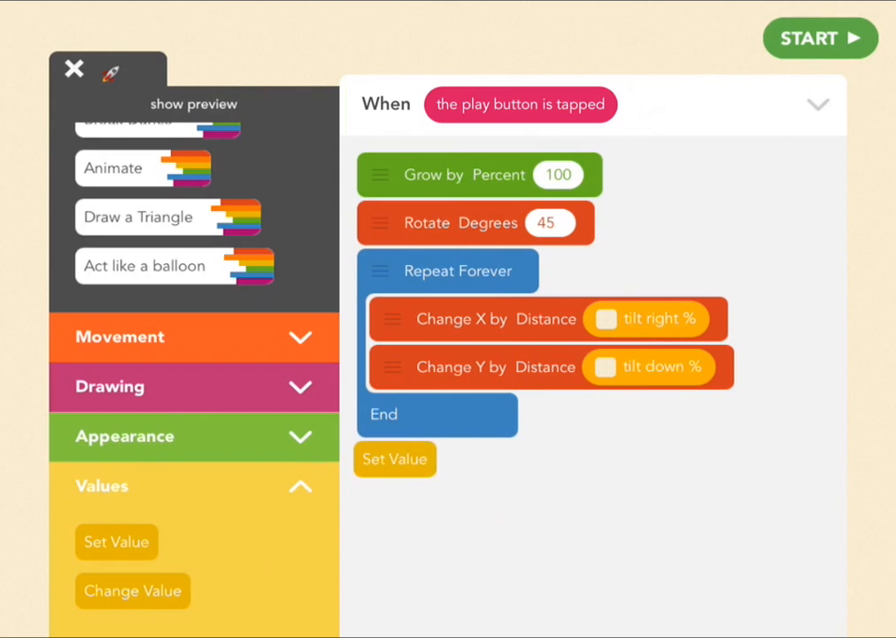
drag(395, 458, 576, 148)
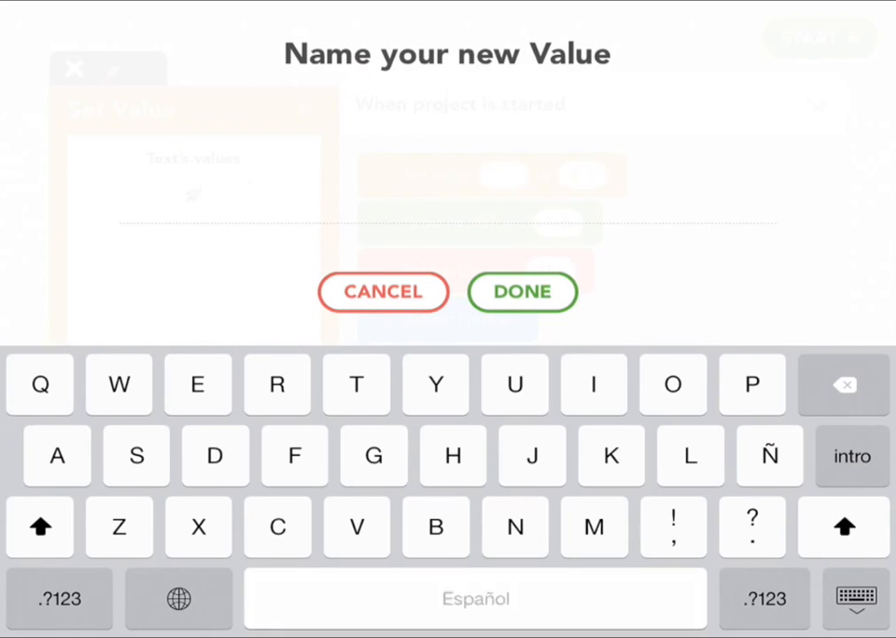
text(Lives)
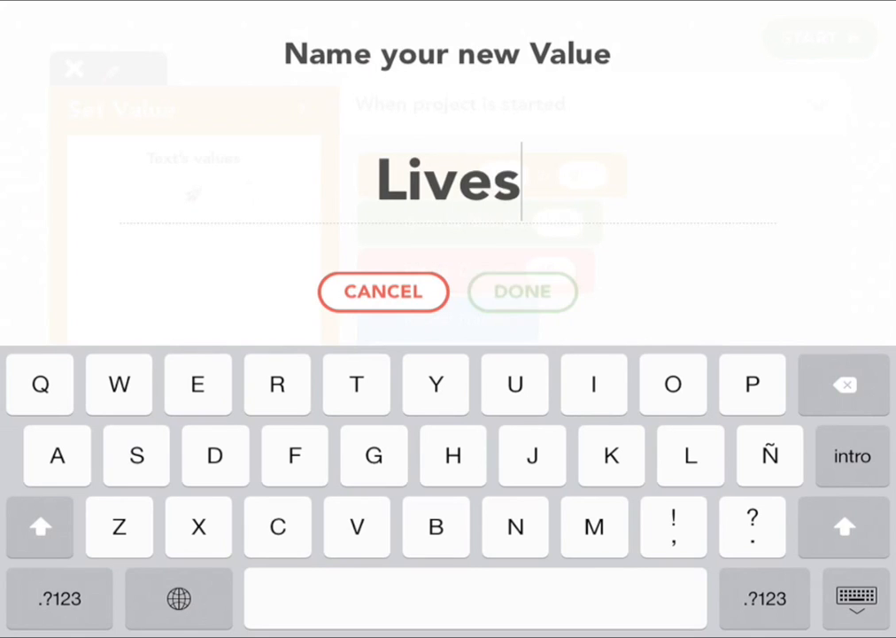
click(522, 291)
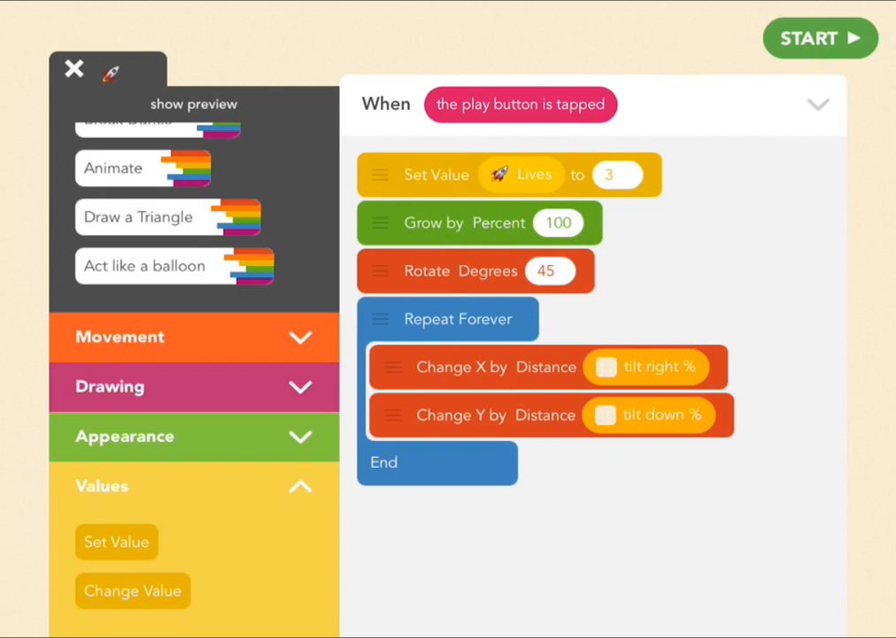
End the bump rule with Set Invisibility 0 and Change Lives by -1.
click(74, 69)
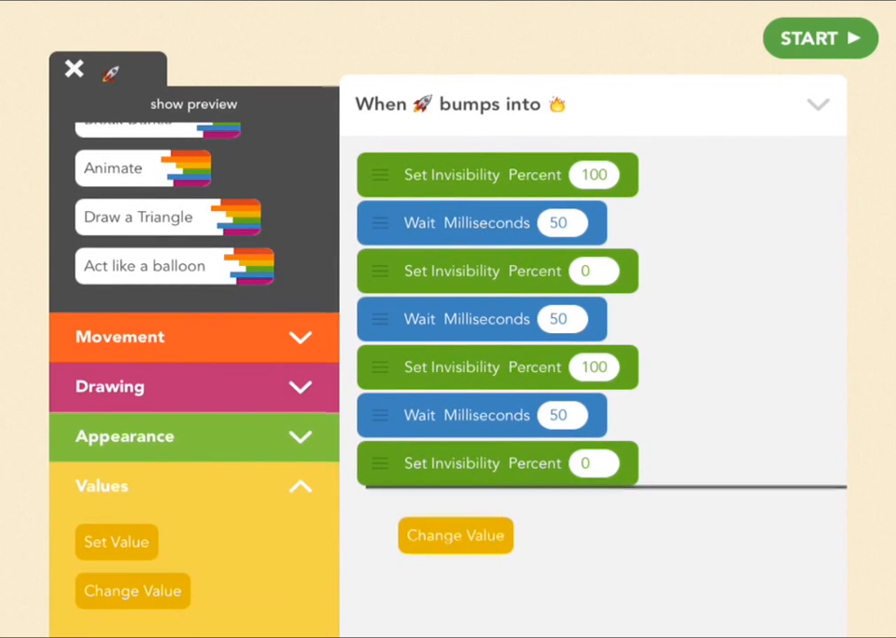
click(455, 534)
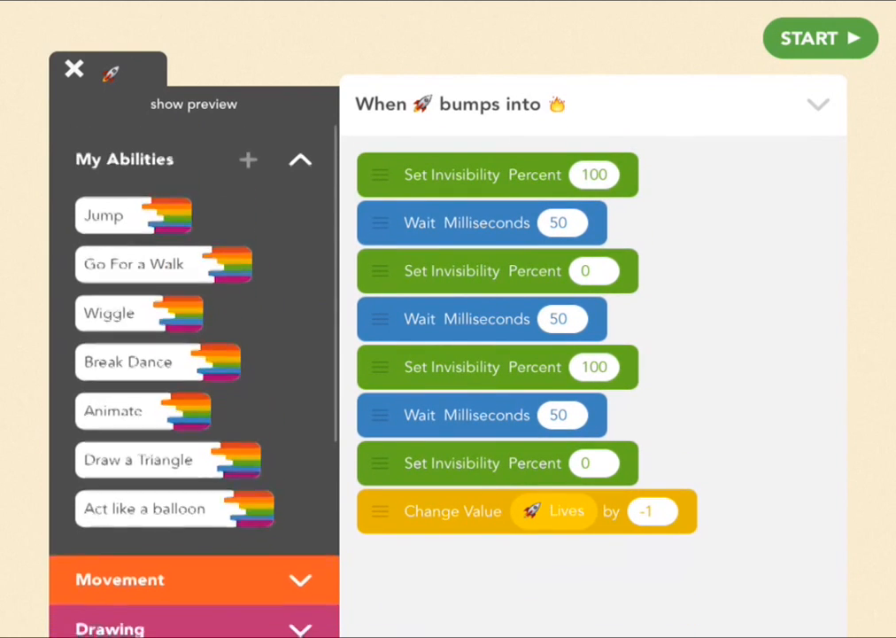
click(248, 160)
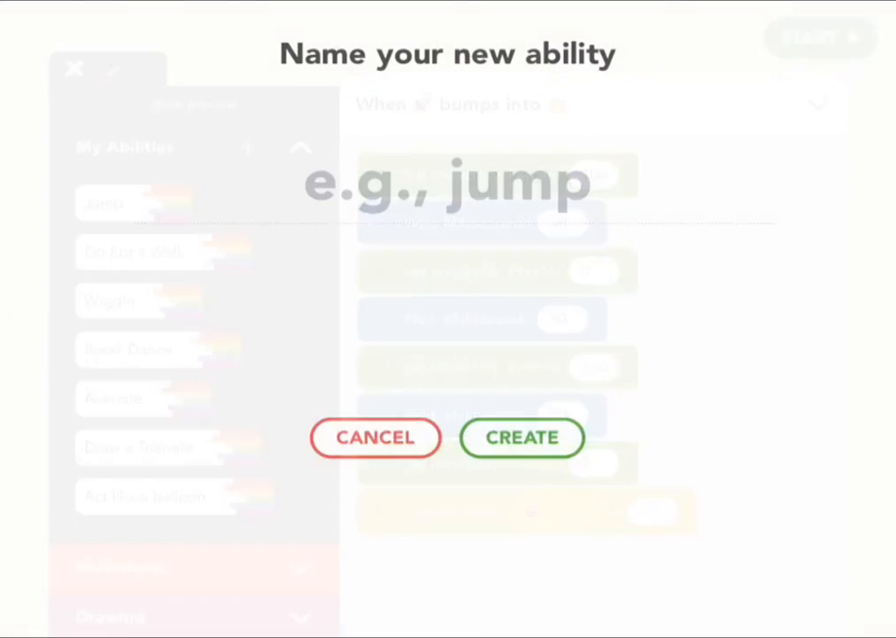
Name the new ability 'Burn' to wrap the collision blocks and return to the stage.
text(Bu)
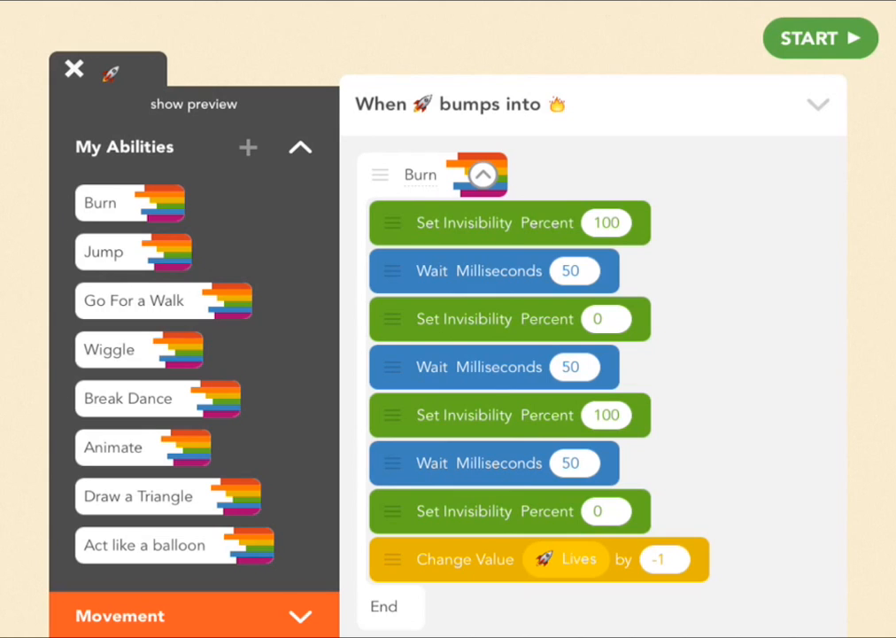
click(73, 68)
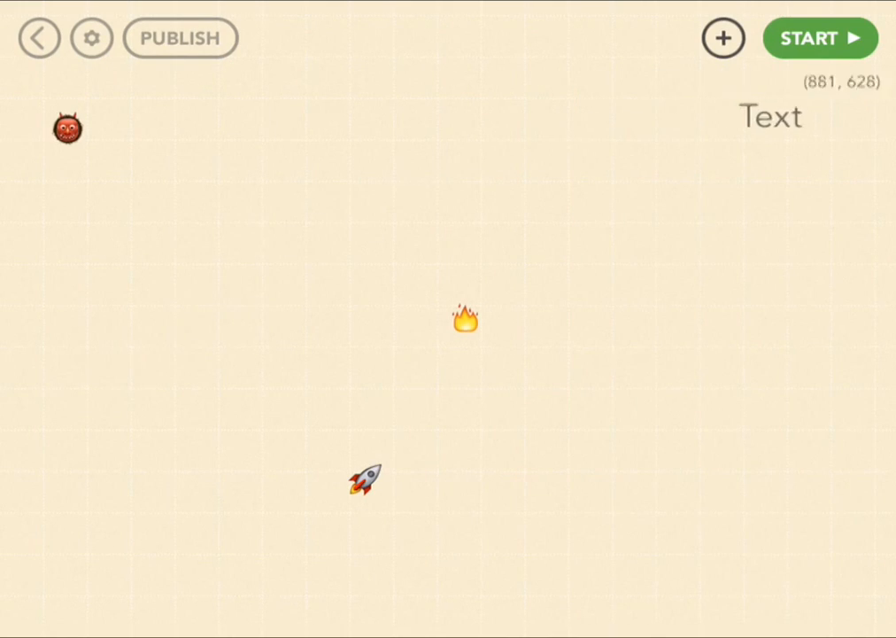
Create a 'Lives:' text object and a '#' placeholder text beside it.
click(769, 116)
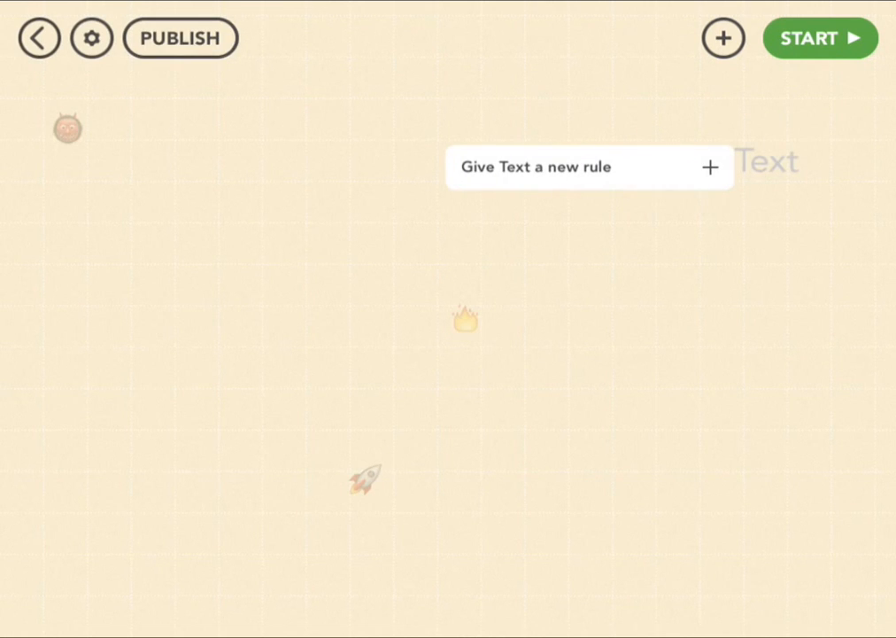
click(708, 167)
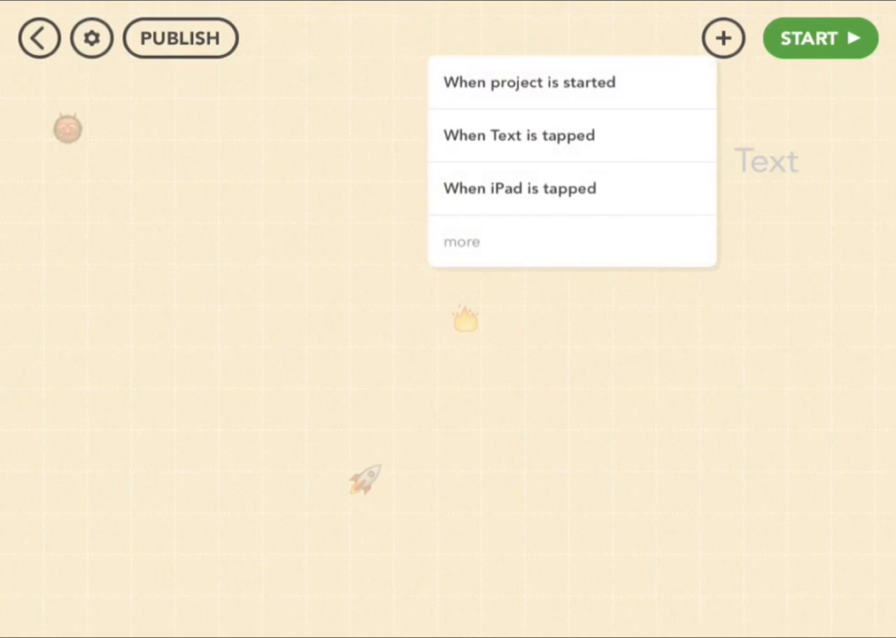
click(528, 81)
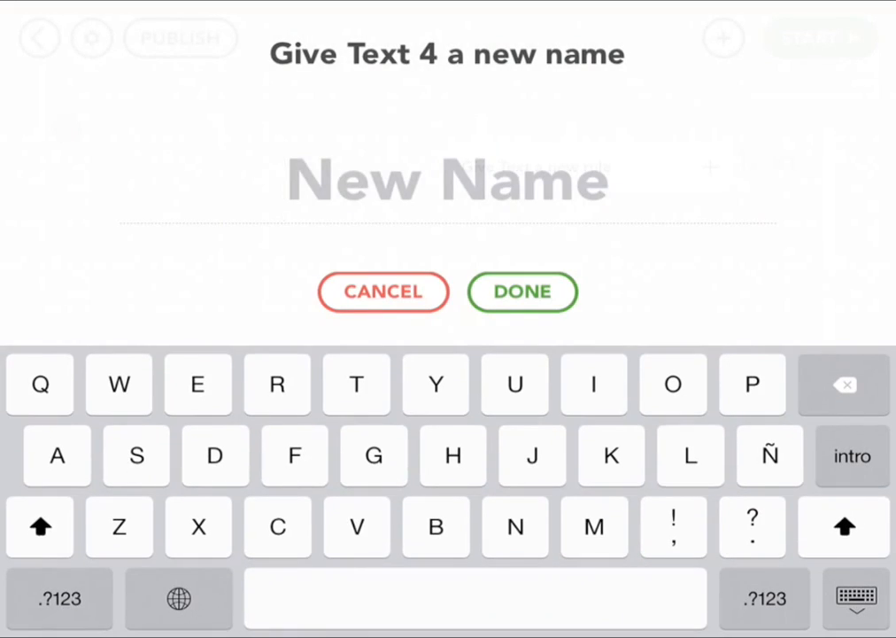
text(Lives)
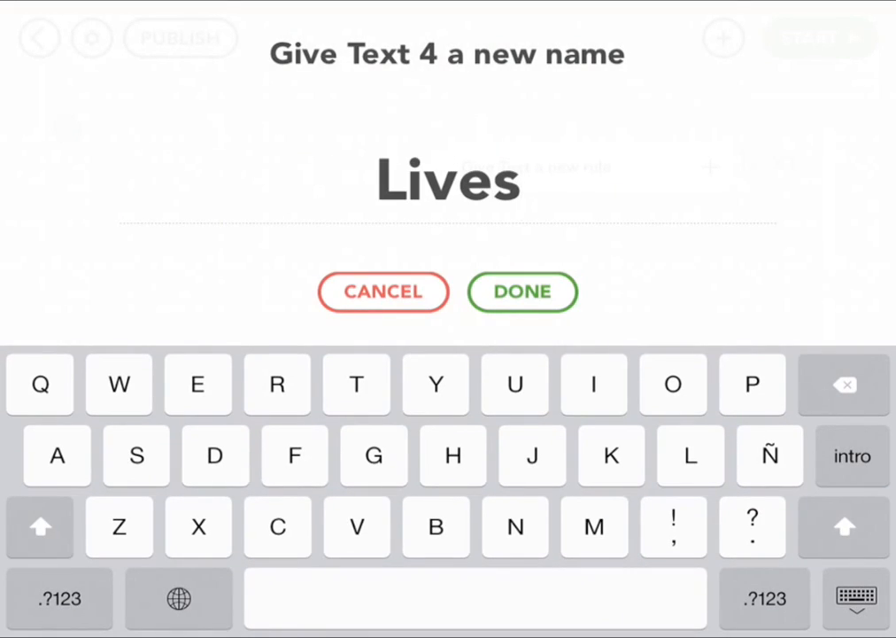
click(59, 599)
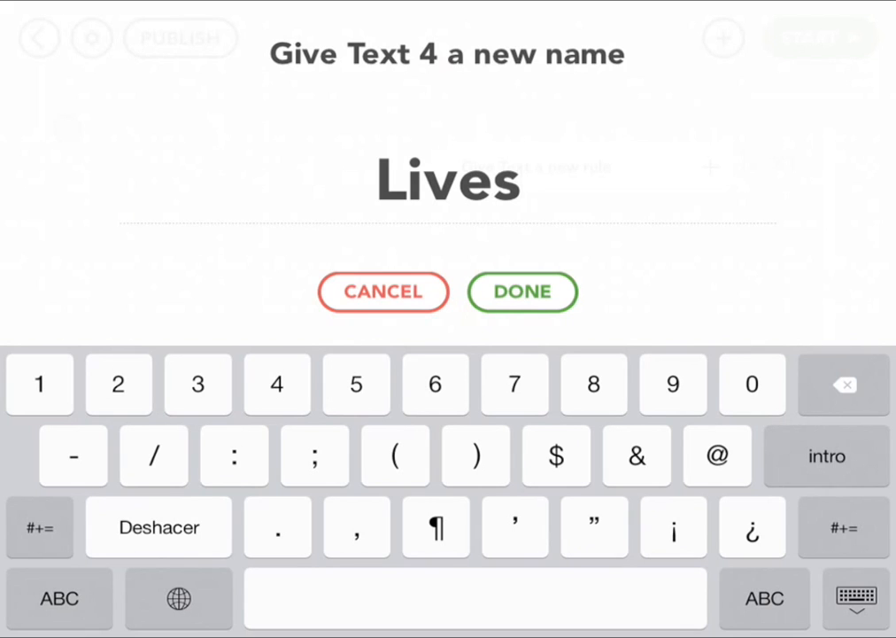
click(521, 292)
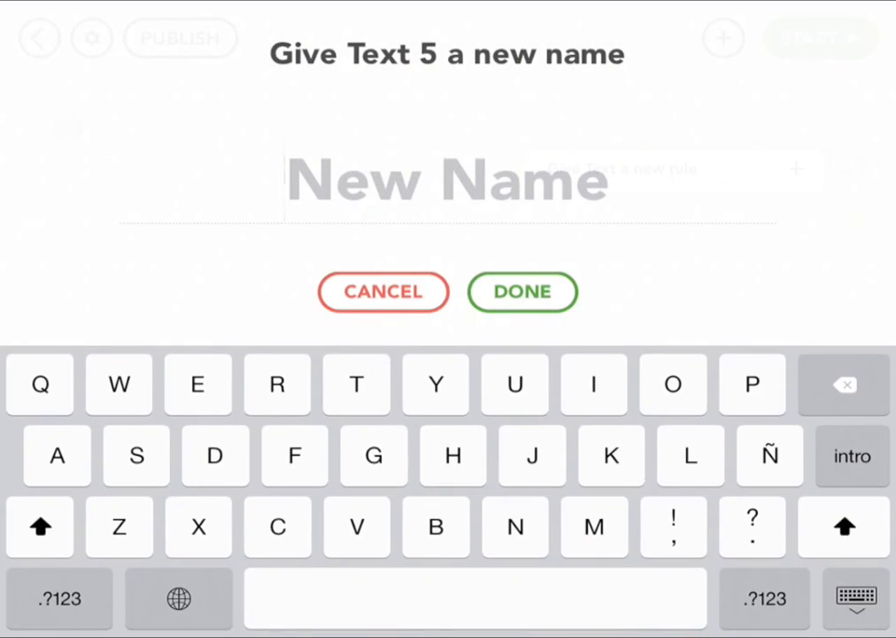
click(58, 599)
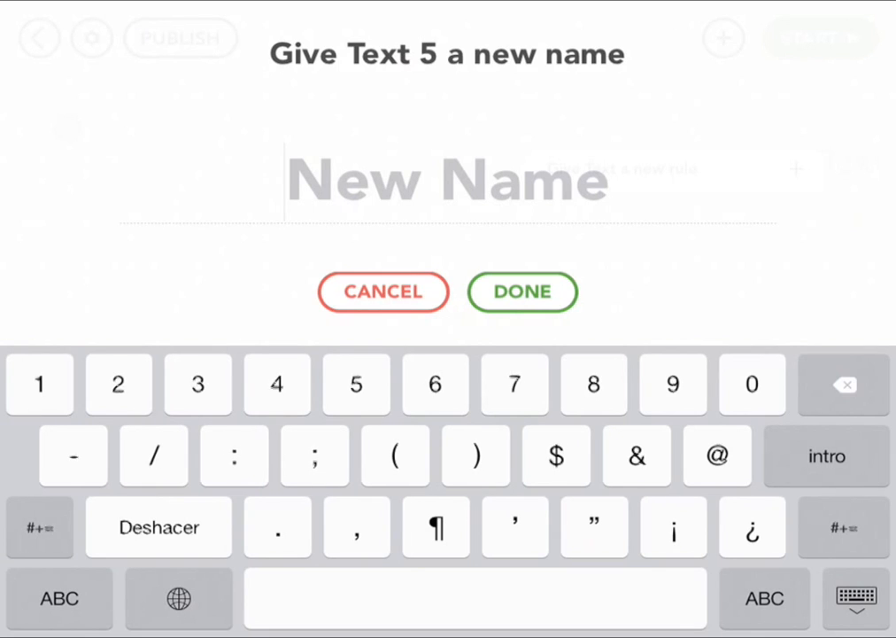
click(383, 291)
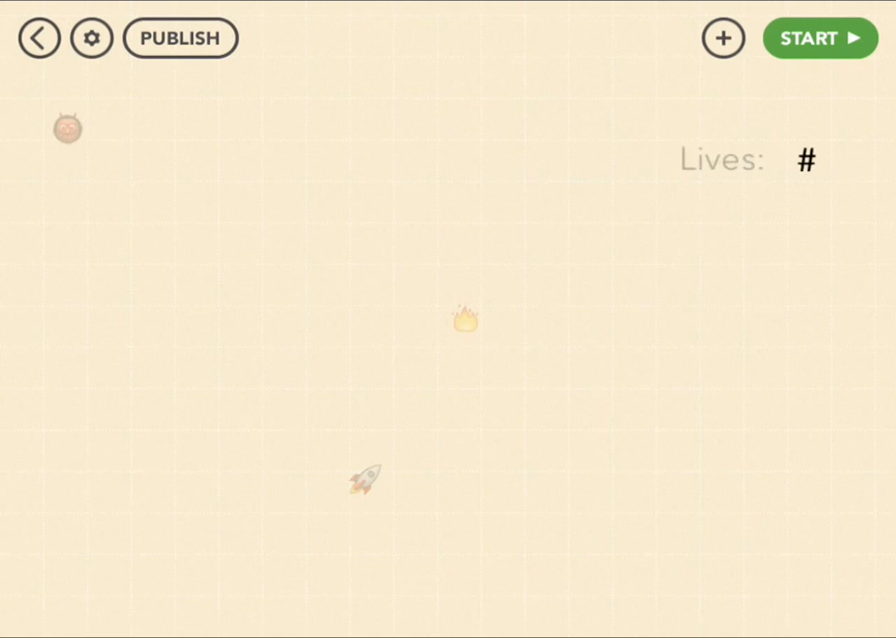
Give the # text a project-start rule that forever sets its text to rocket's Lives.
click(723, 38)
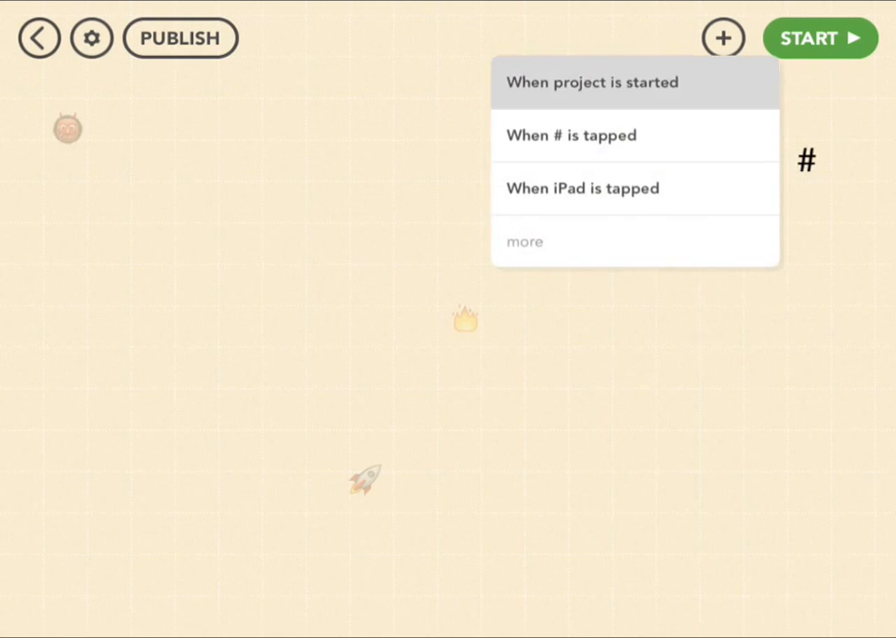
click(590, 81)
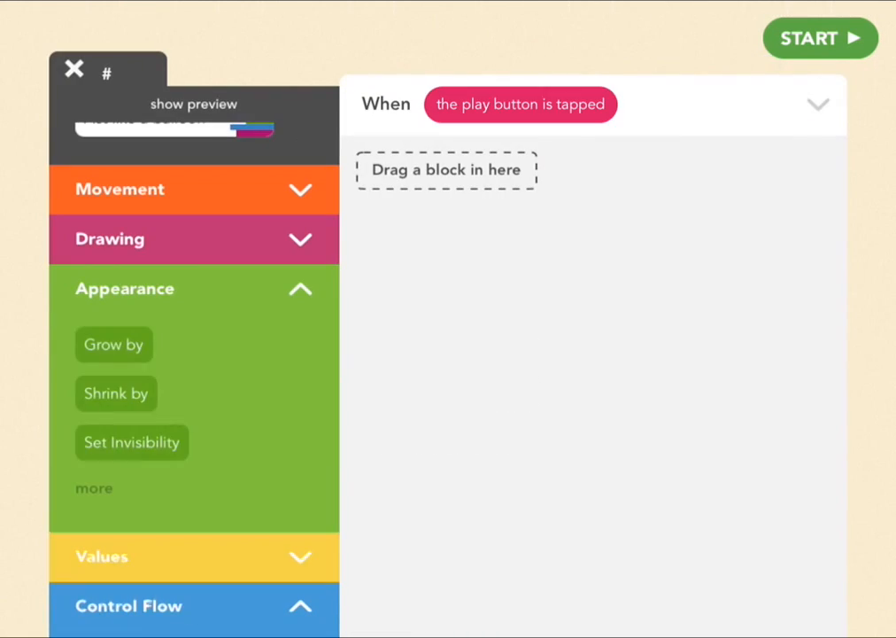
scroll(down, 3)
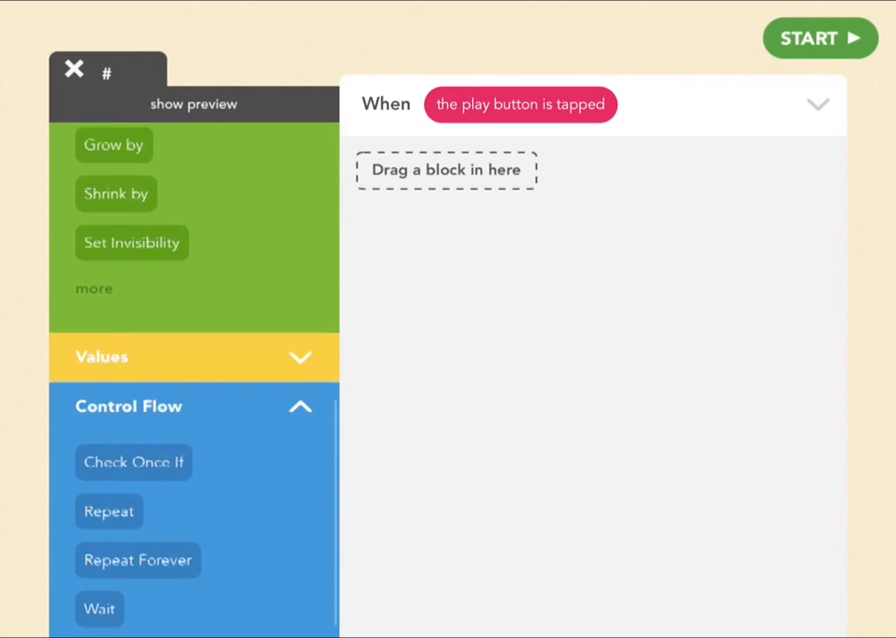
drag(137, 559, 447, 170)
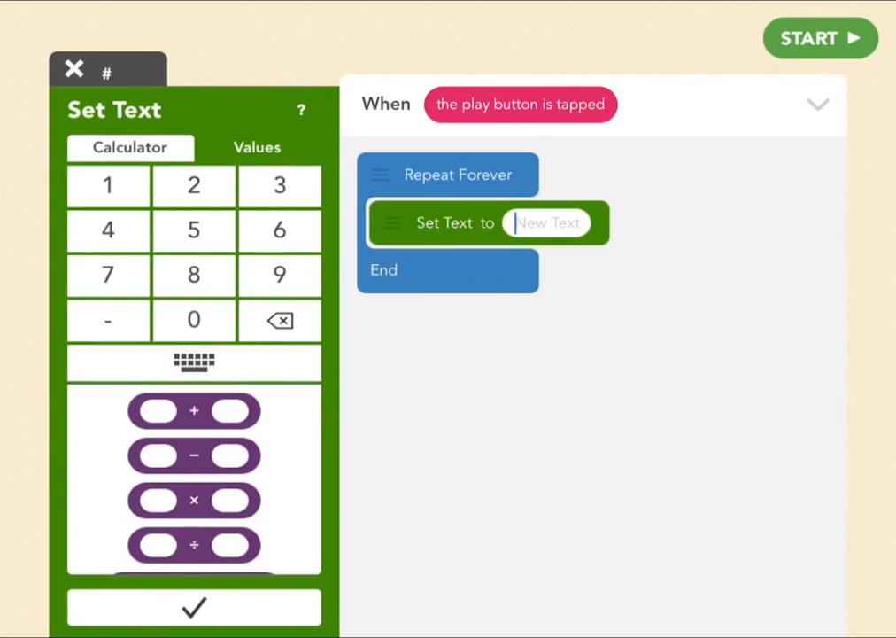
click(257, 147)
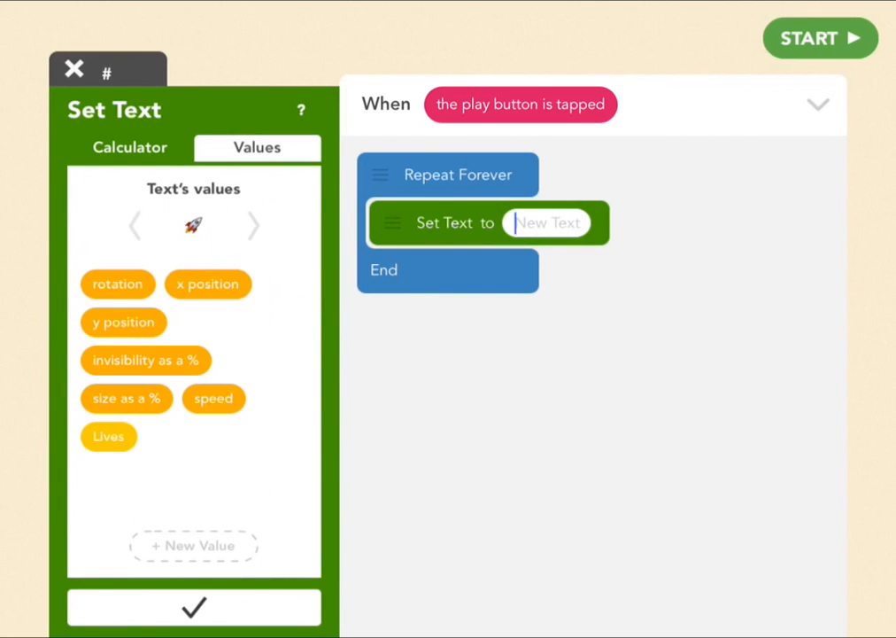
click(108, 436)
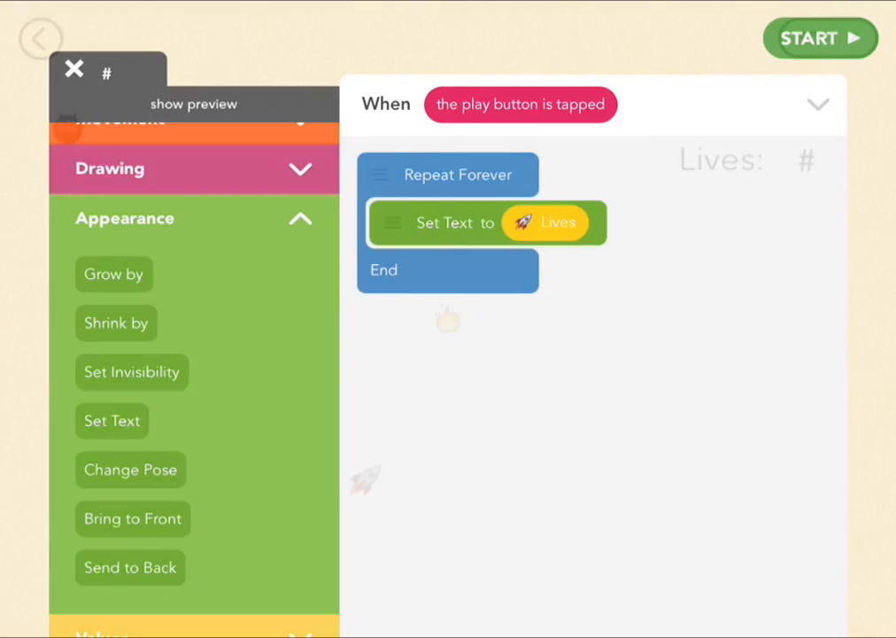
click(820, 38)
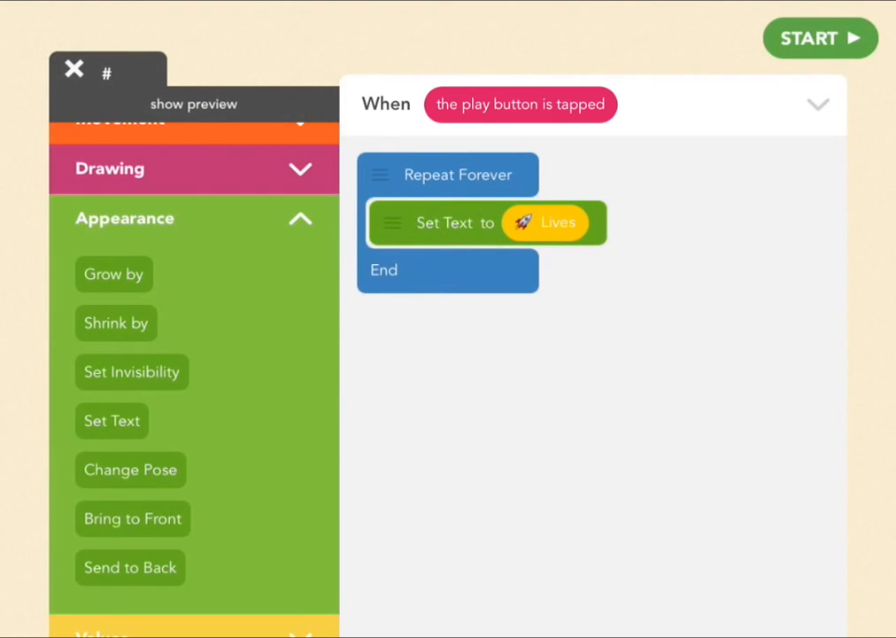
click(74, 69)
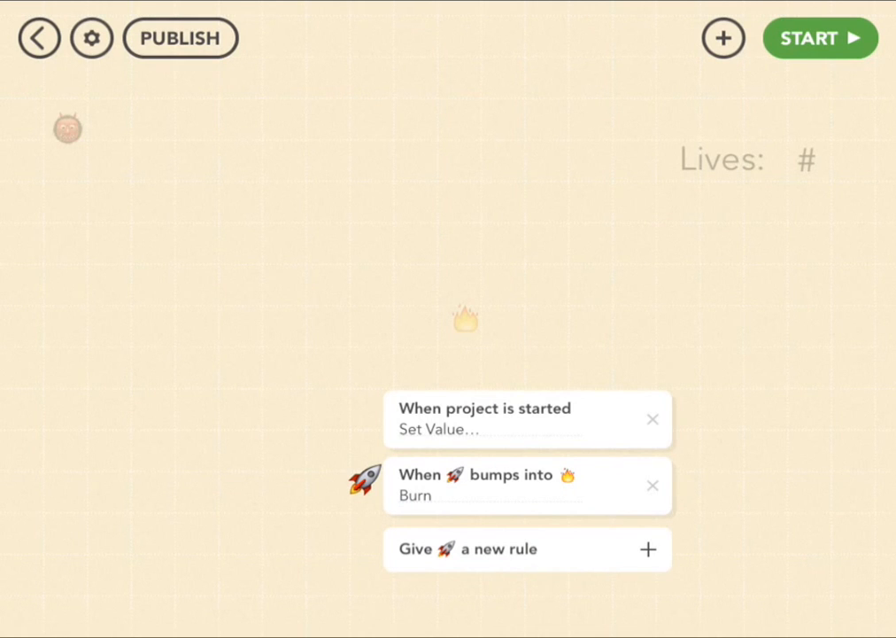
In the rocket's fire-collision rule, add Check Once If Lives = 0 setting text to the explosion emoji.
click(527, 486)
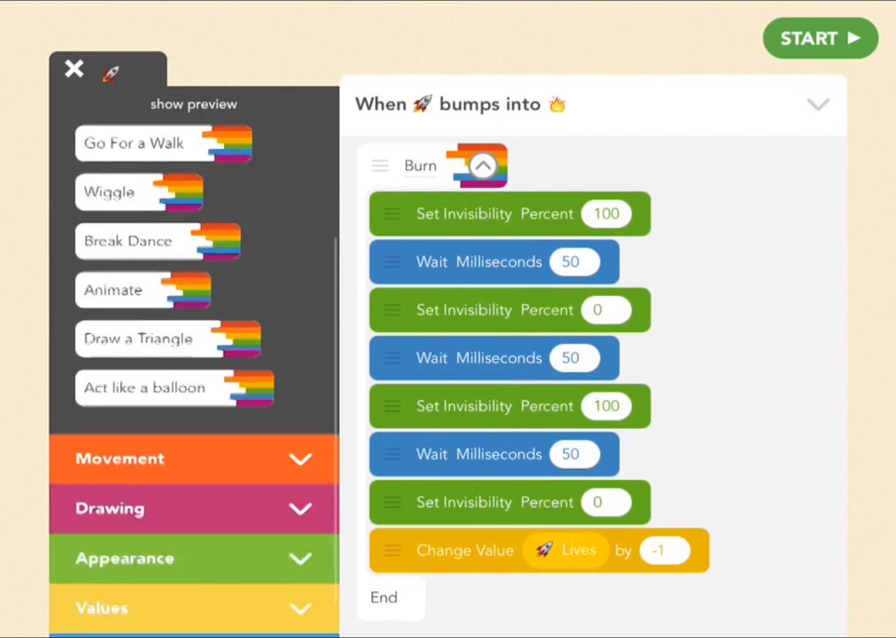
scroll(down, 3)
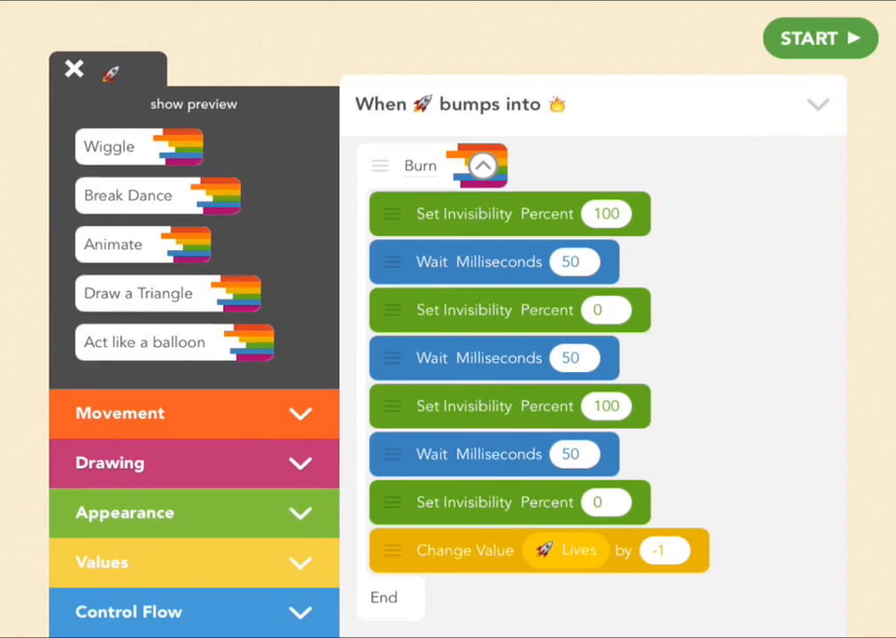
click(194, 611)
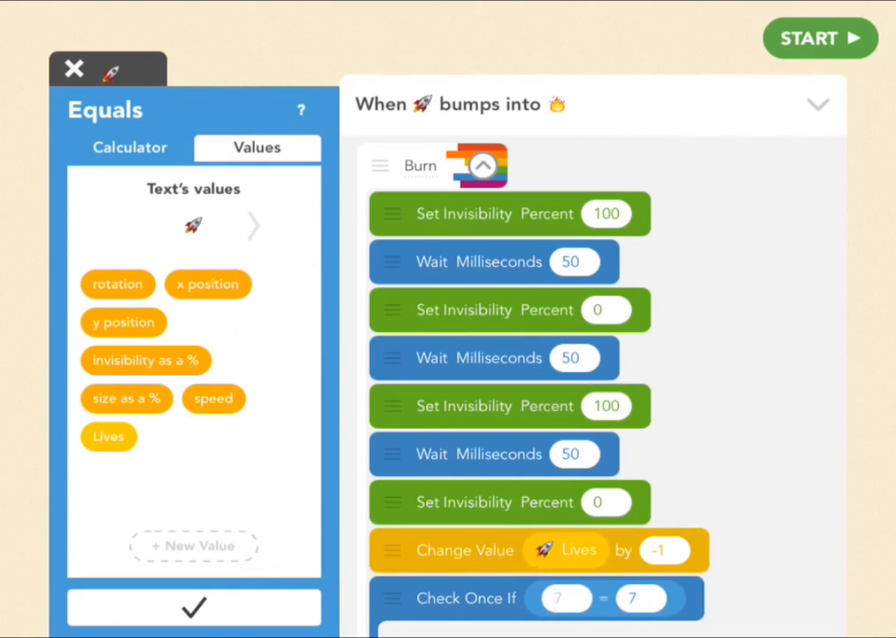
click(130, 147)
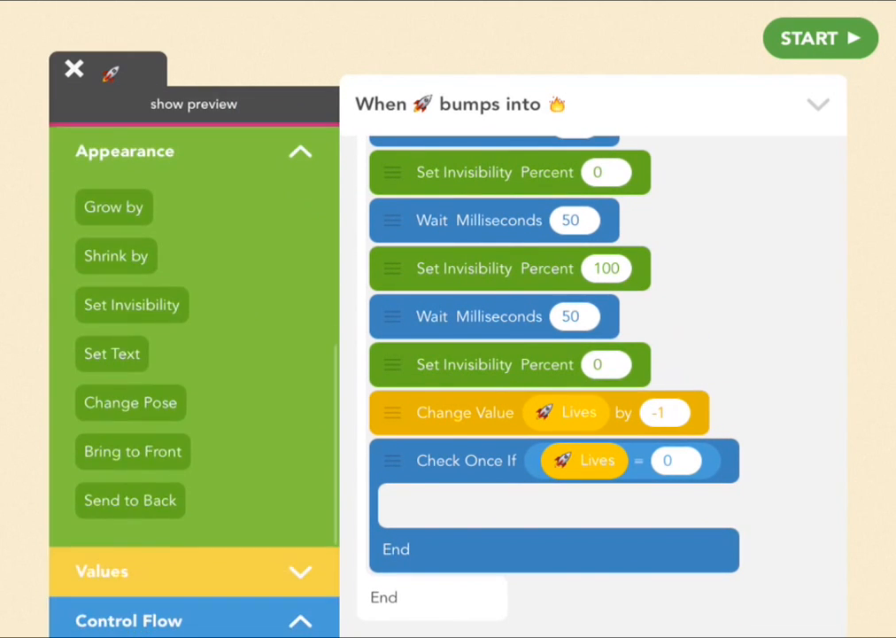
drag(112, 353, 441, 515)
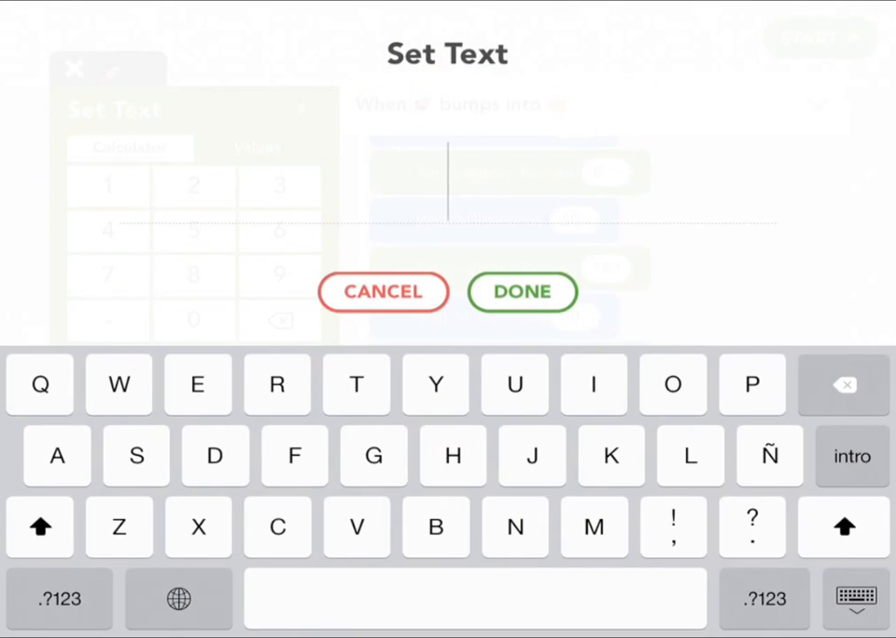
click(178, 598)
text(💥)
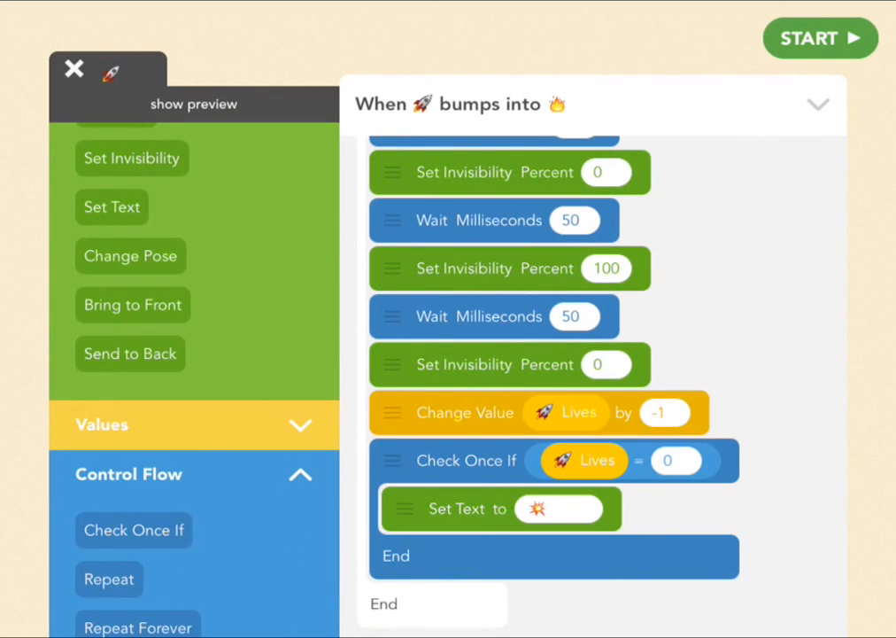
Give the explosion a wobble with 45/60 rotations and a shortened Wait of 100.
scroll(down, 3)
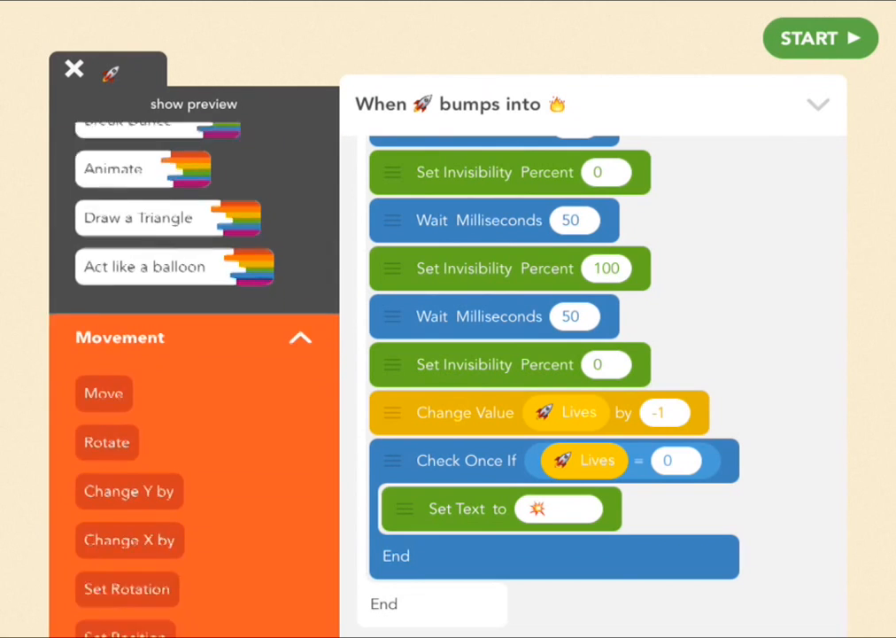
scroll(down, 3)
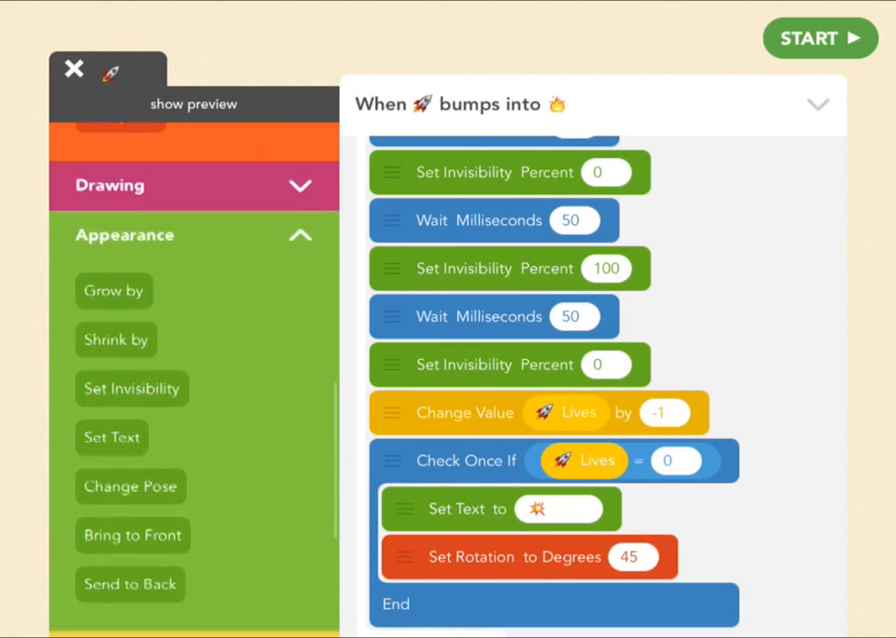
scroll(down, 3)
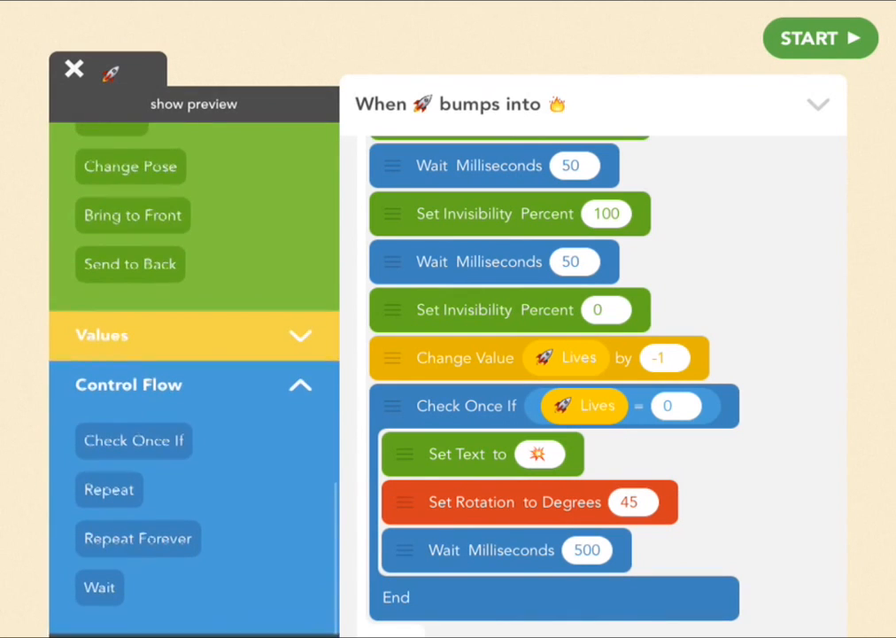
click(586, 550)
text(100)
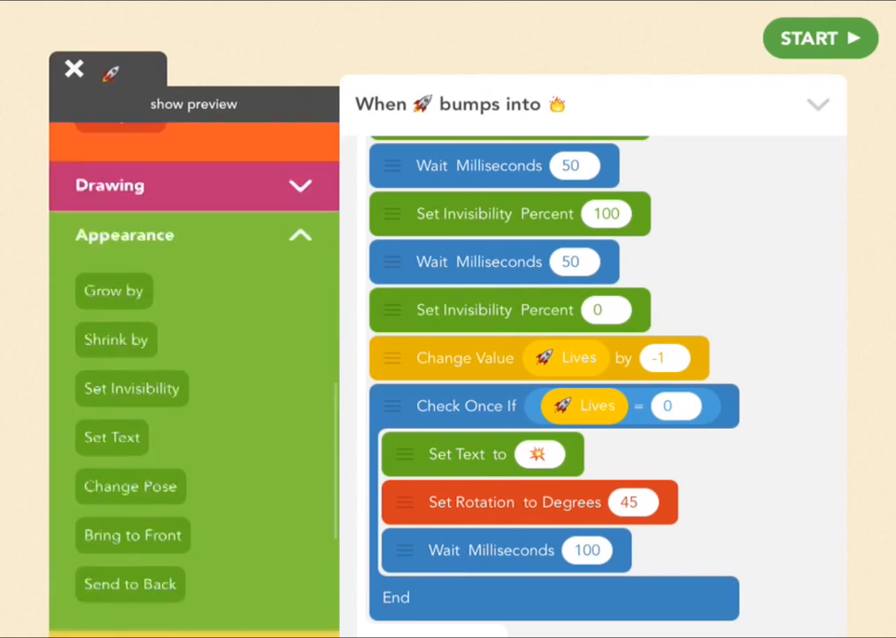
click(119, 145)
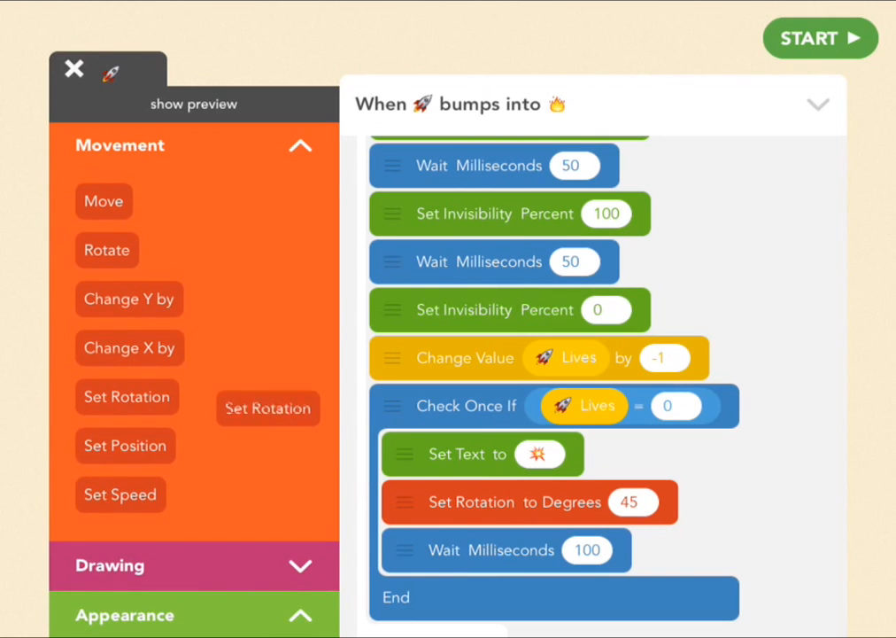
click(632, 598)
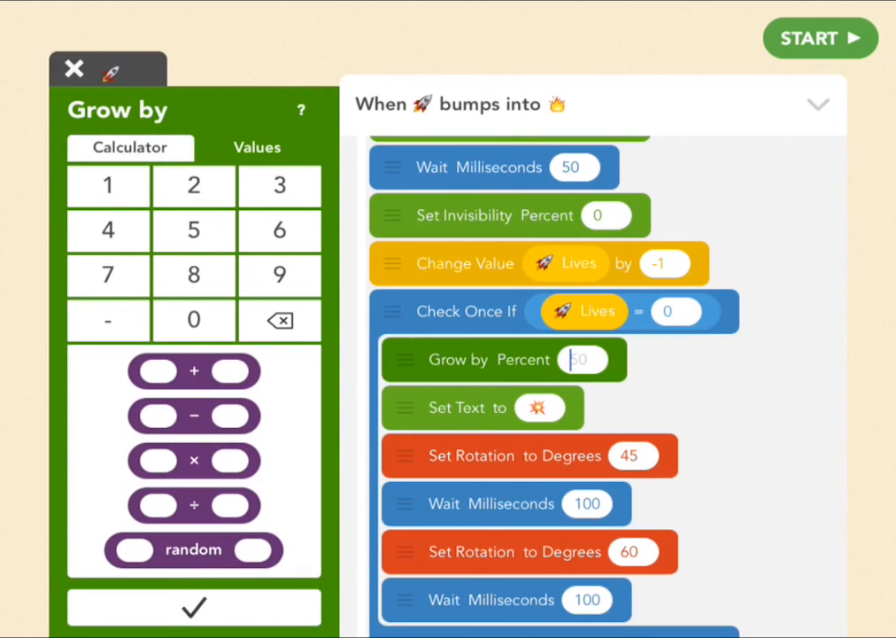
Make the rocket grow by 200% and start the game to test the explosion.
text(200)
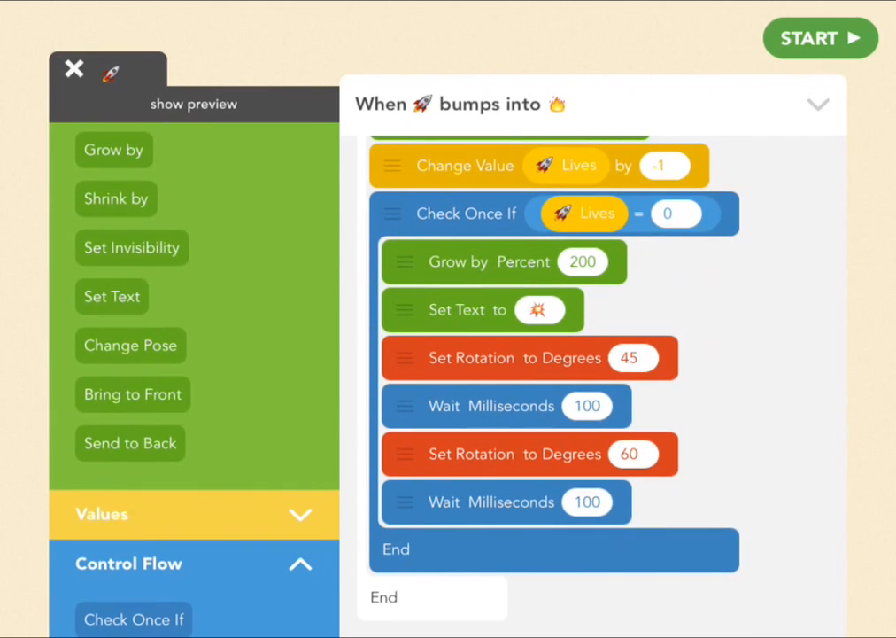
click(131, 247)
text(9999999)
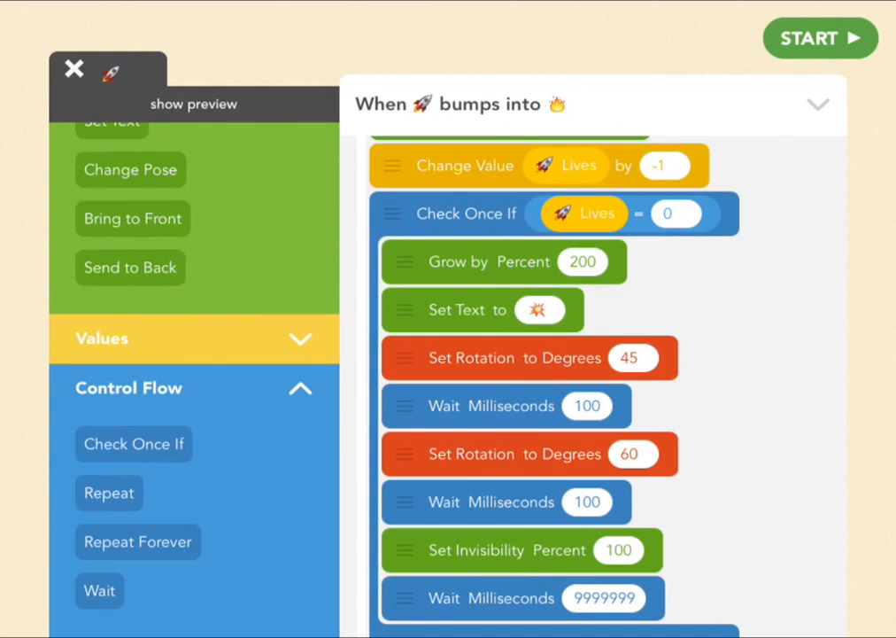
click(819, 38)
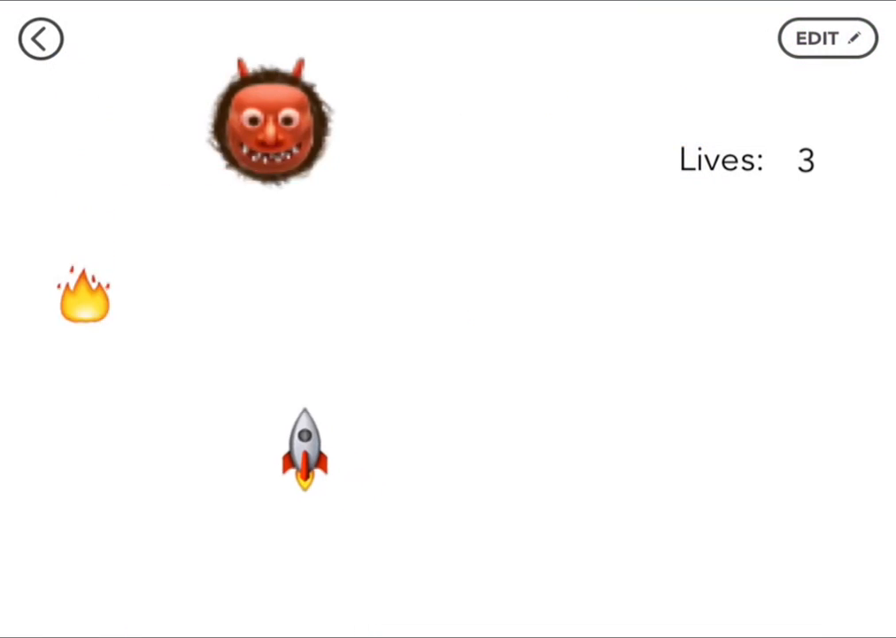